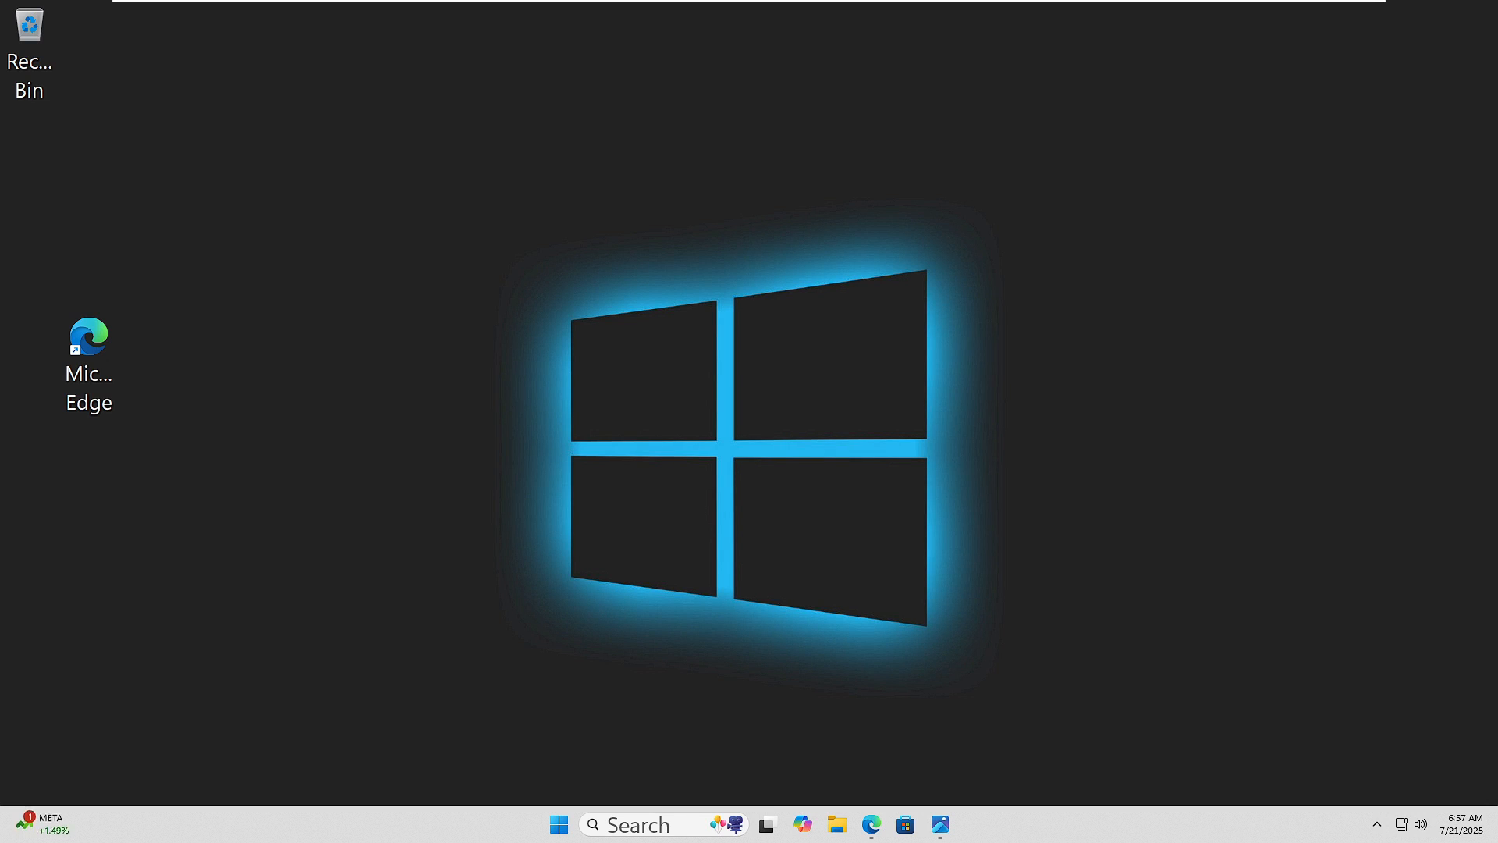
- Search 'device manager' from Start so Device Manager appears as the best match
{"action": "left_click", "coordinate": [576, 824]}
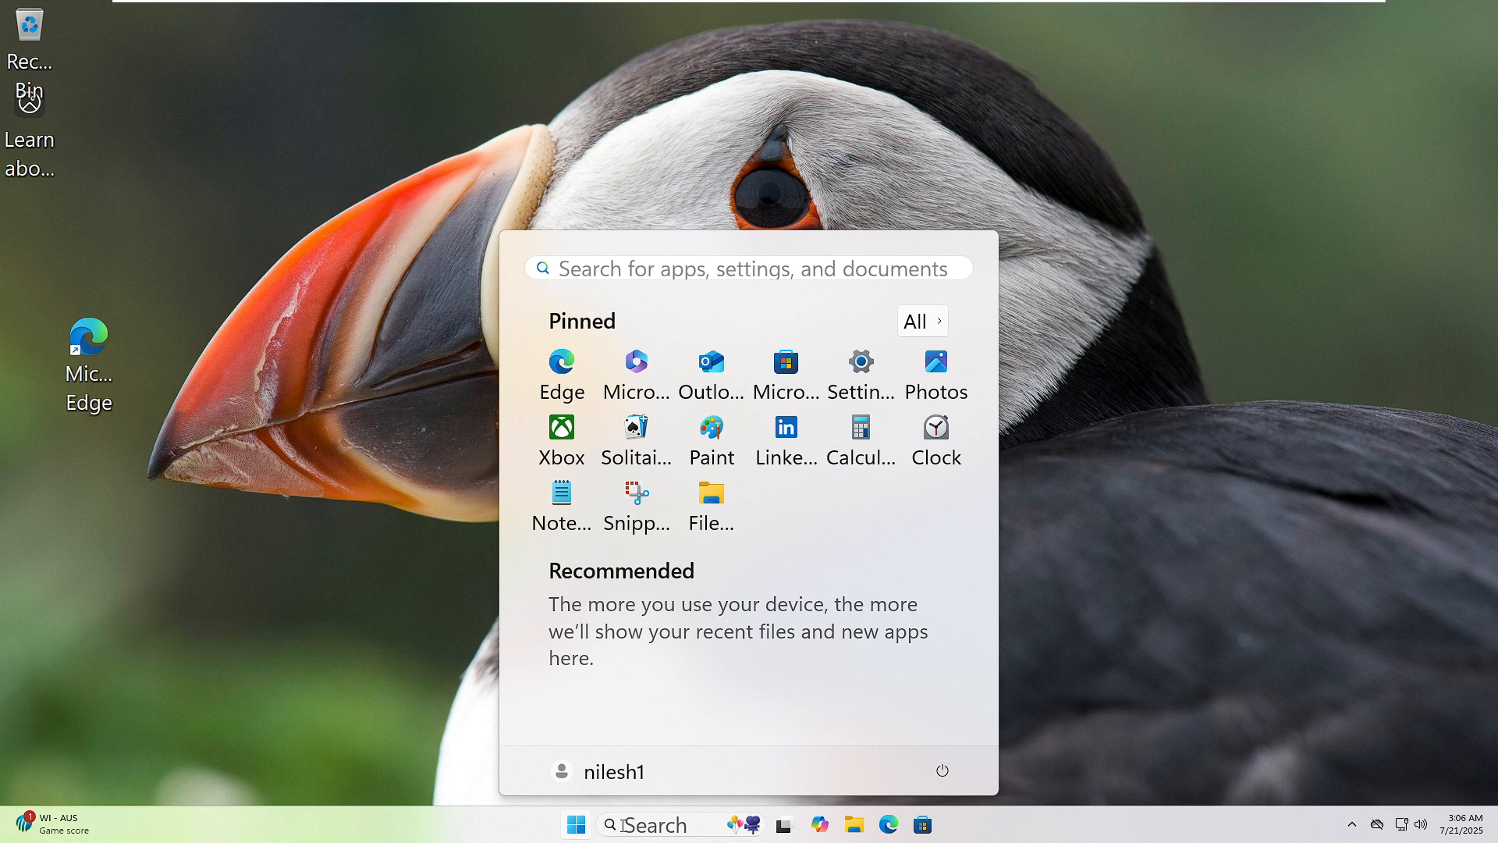
{"action": "type", "text": "device manager"}
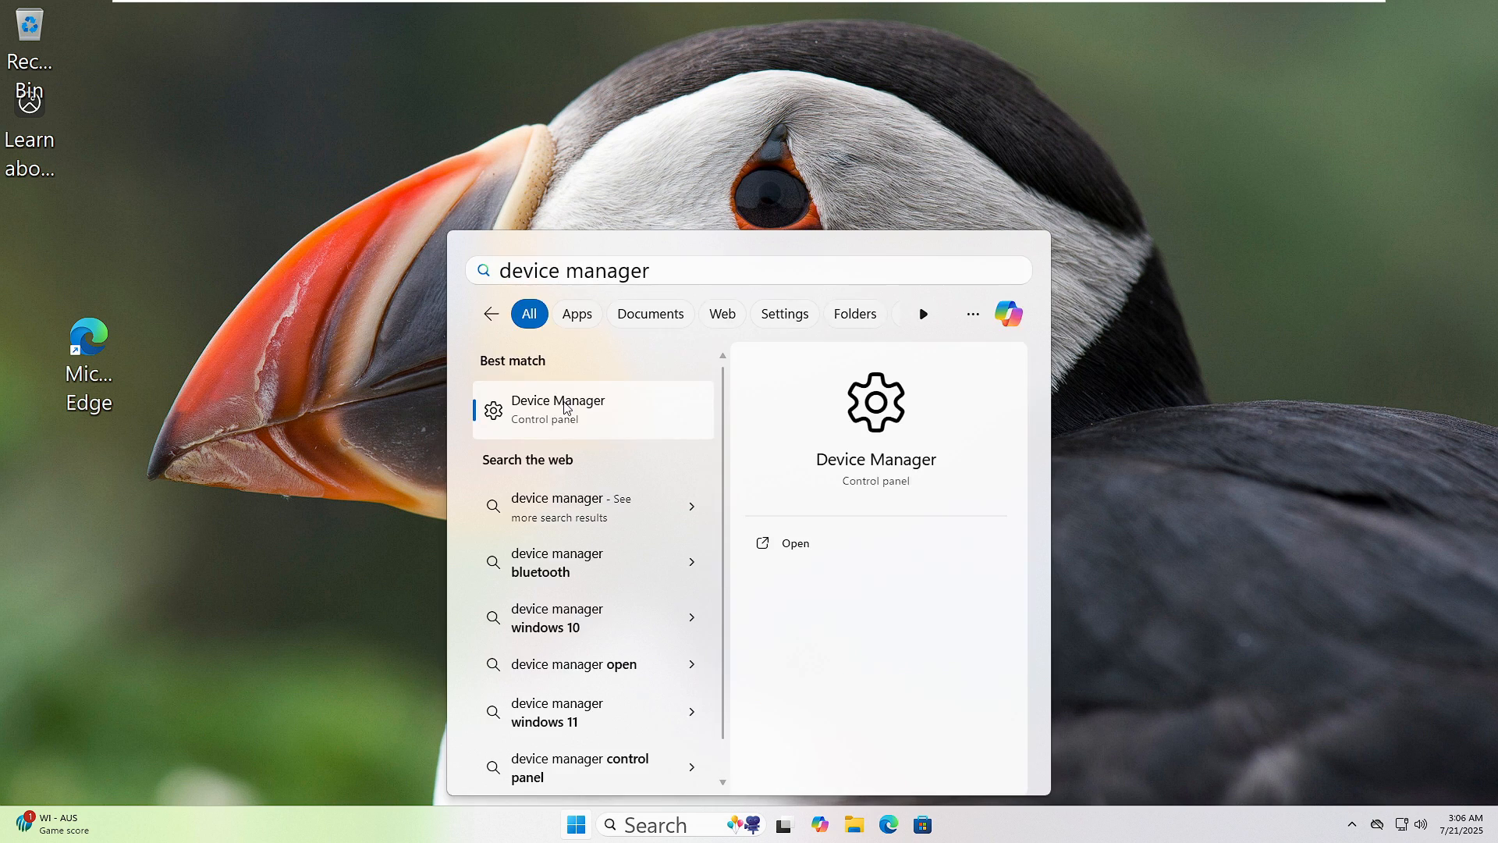
- Update the VMware SVGA 3D adapter's driver, letting Windows search automatically for the best one
{"action": "left_click", "coordinate": [557, 407]}
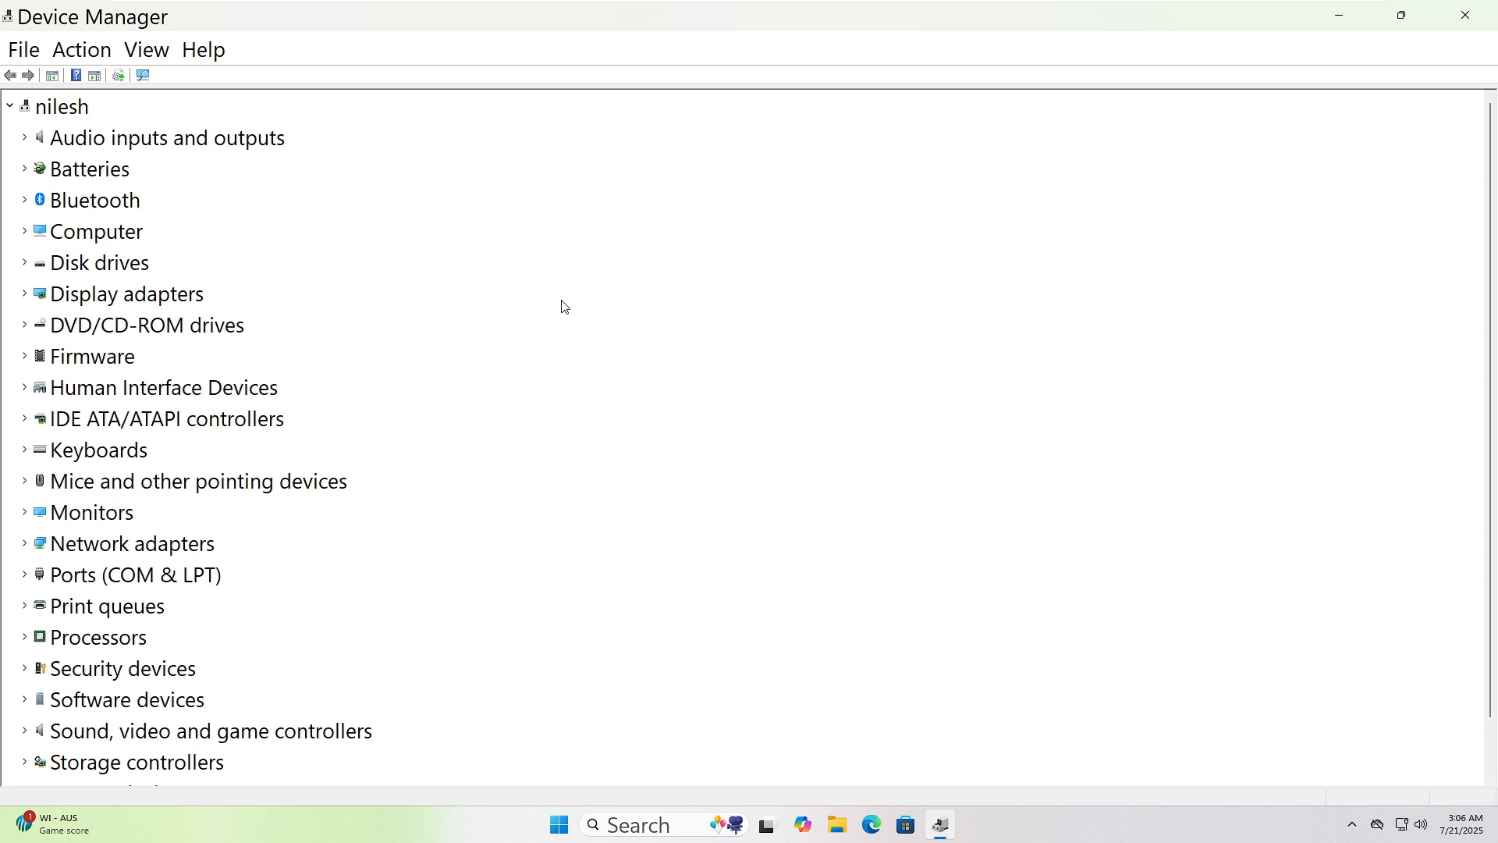
{"action": "scroll", "scroll_direction": "down", "scroll_amount": 3}
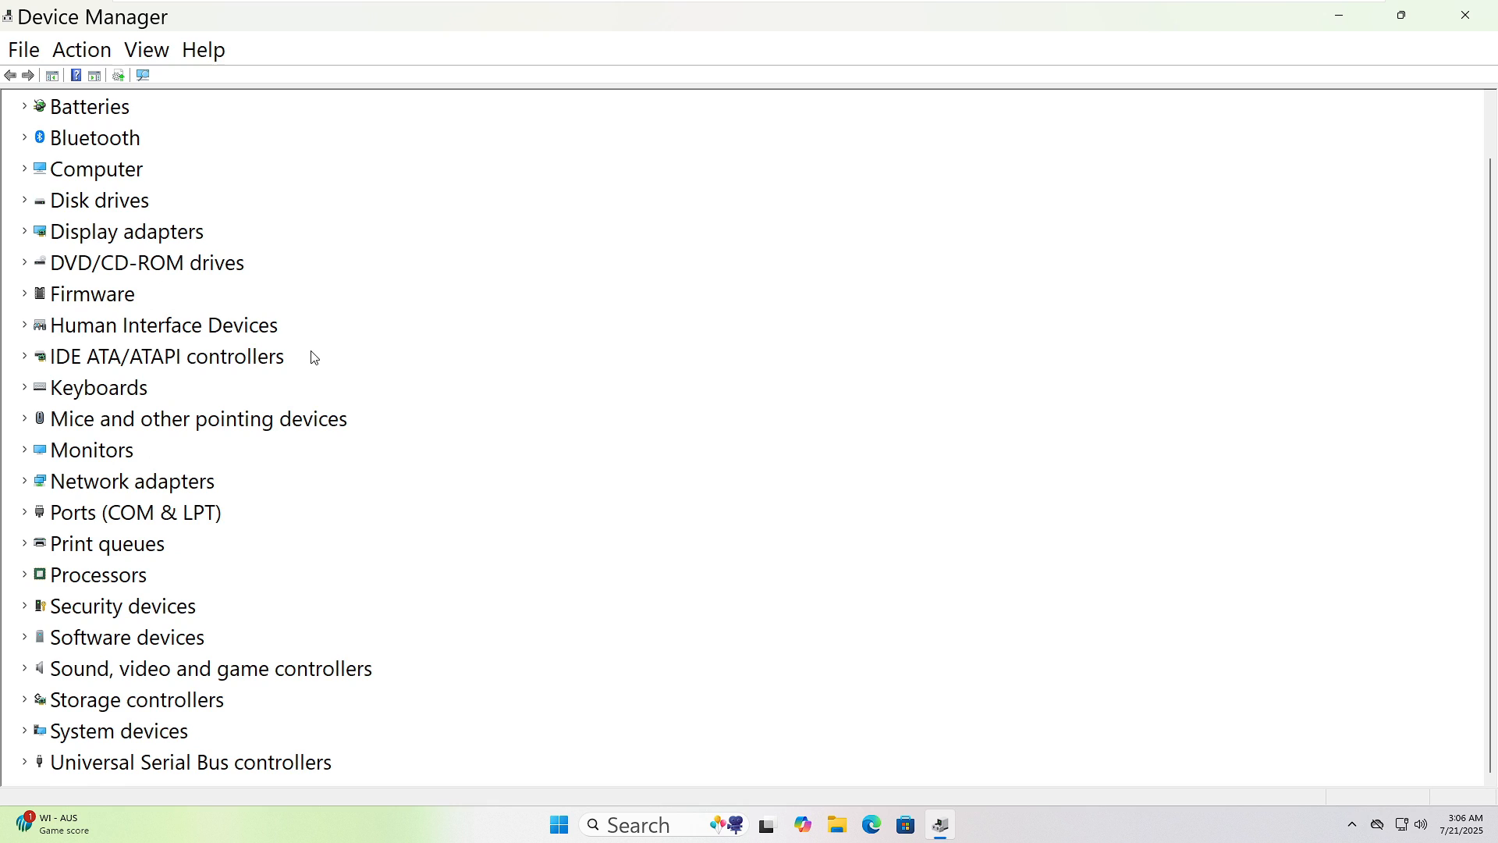
{"action": "mouse_move", "coordinate": [75, 690]}
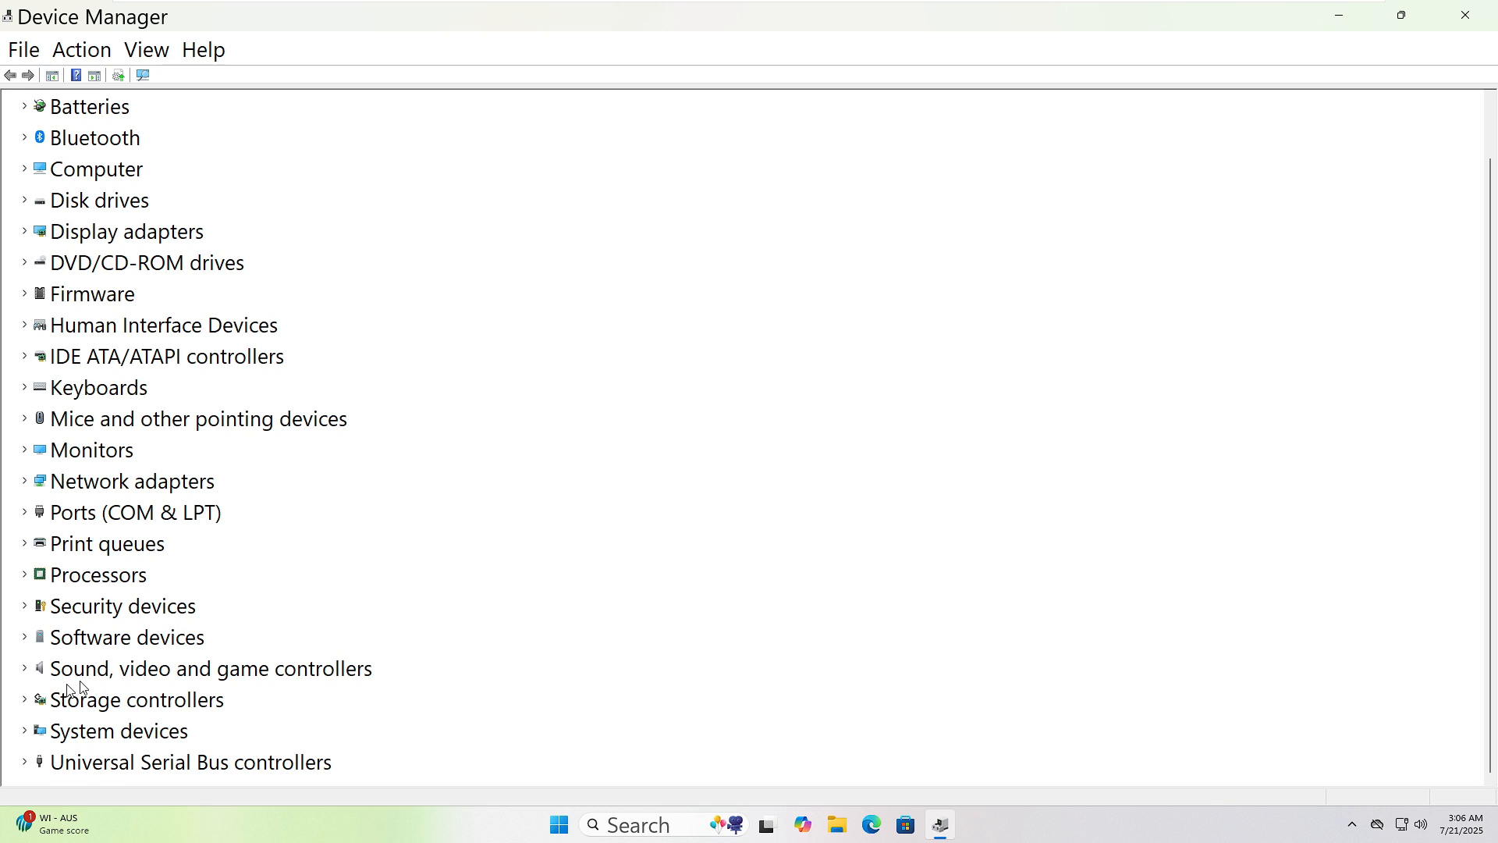
{"action": "right_click", "coordinate": [139, 231]}
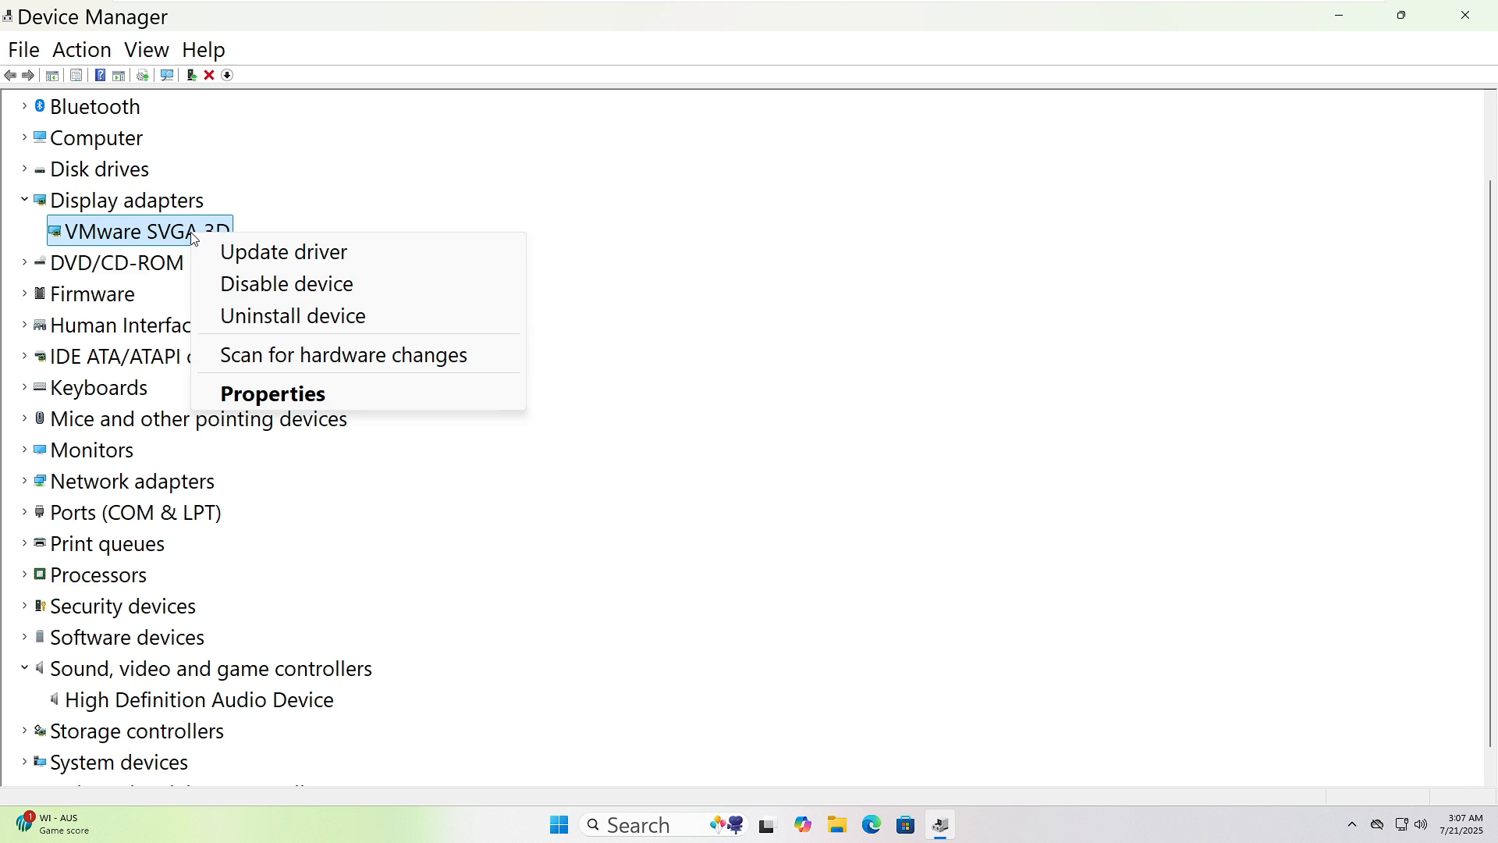
{"action": "left_click", "coordinate": [282, 251]}
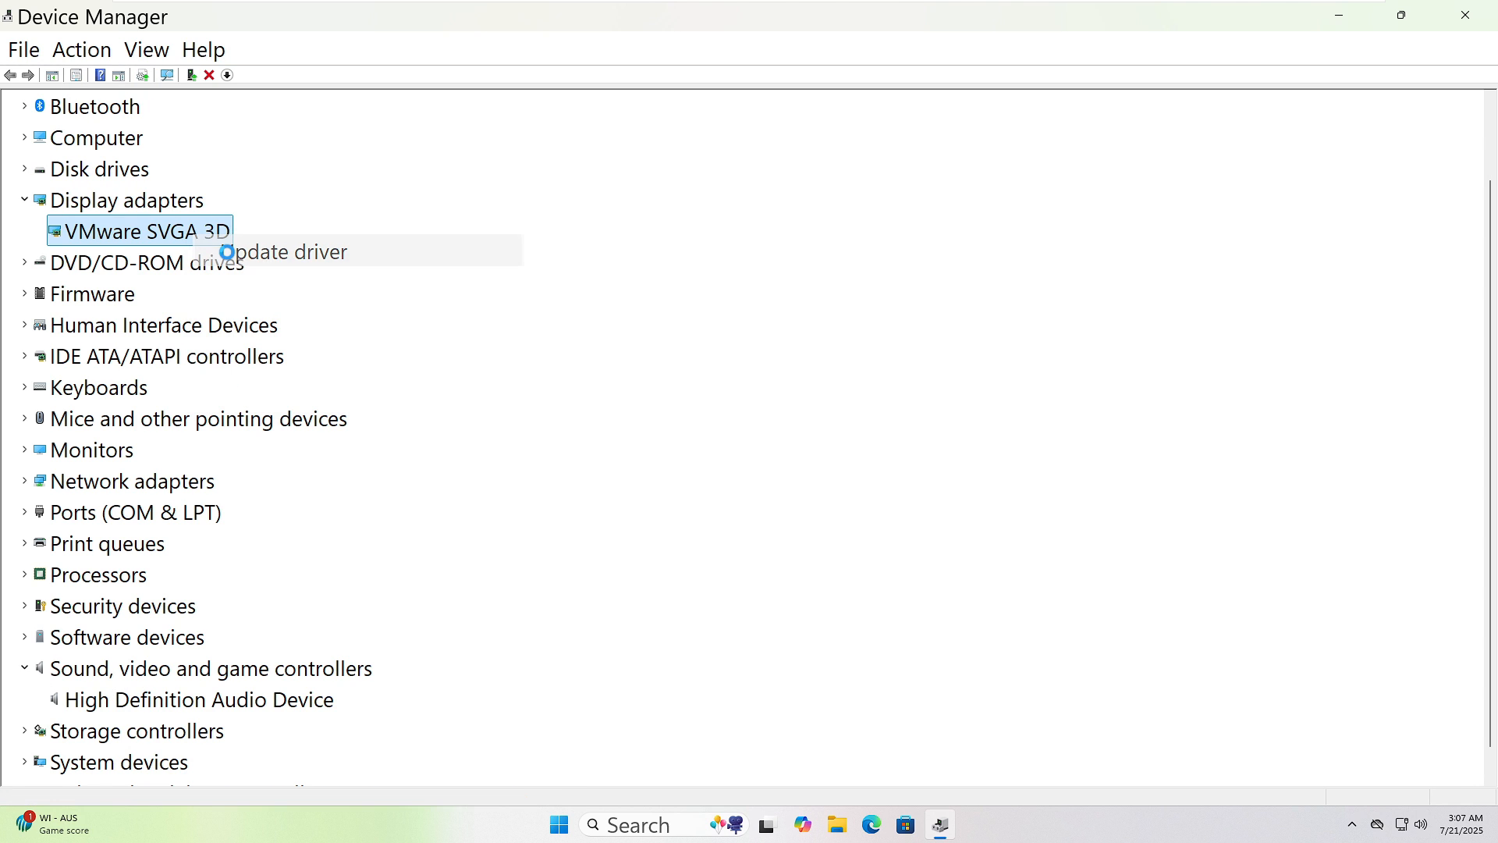
{"action": "left_click", "coordinate": [290, 251]}
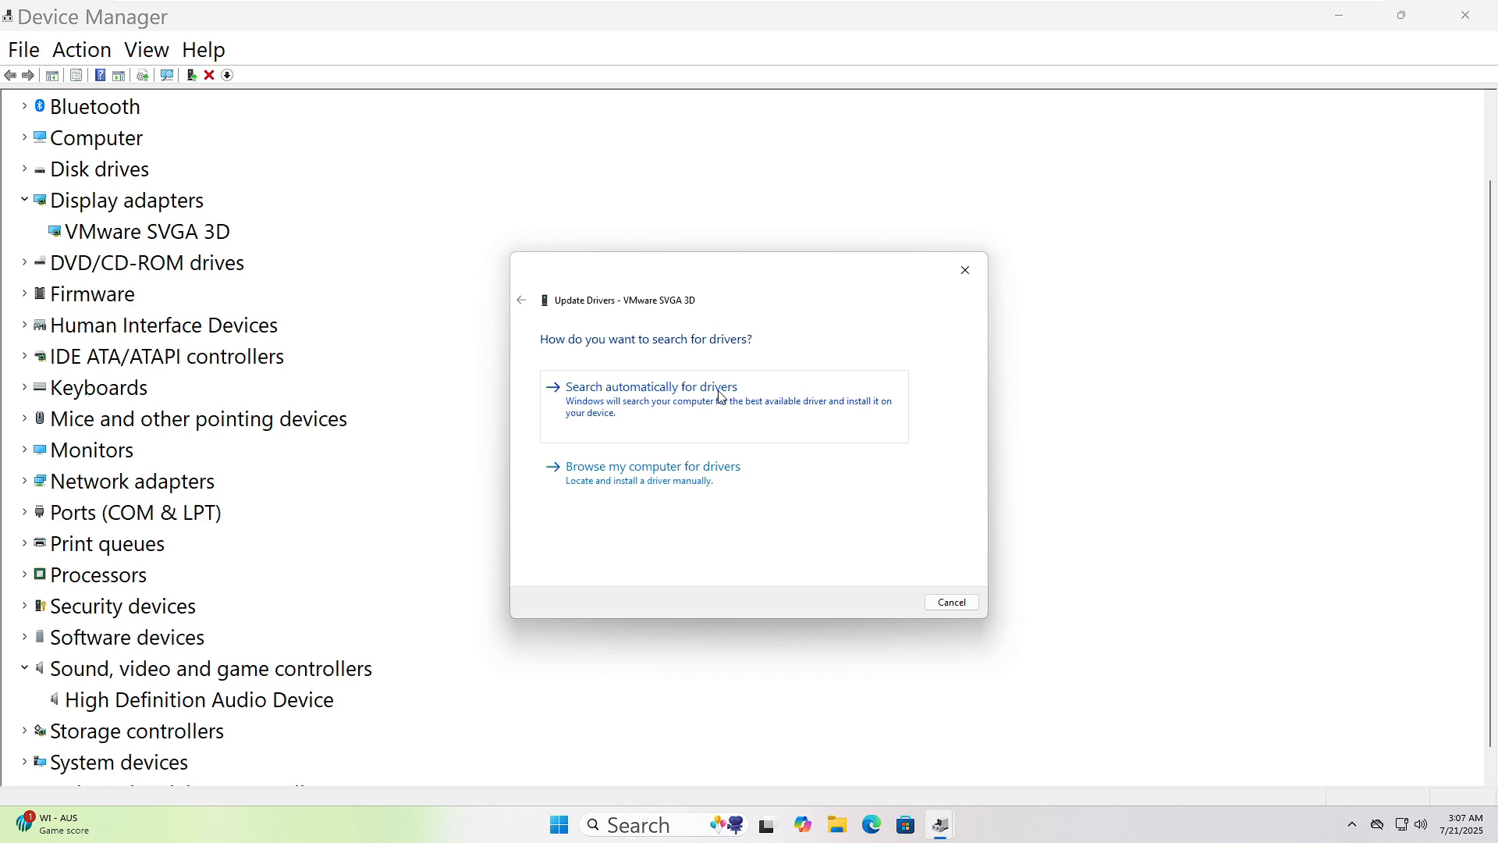
{"action": "left_click", "coordinate": [649, 385]}
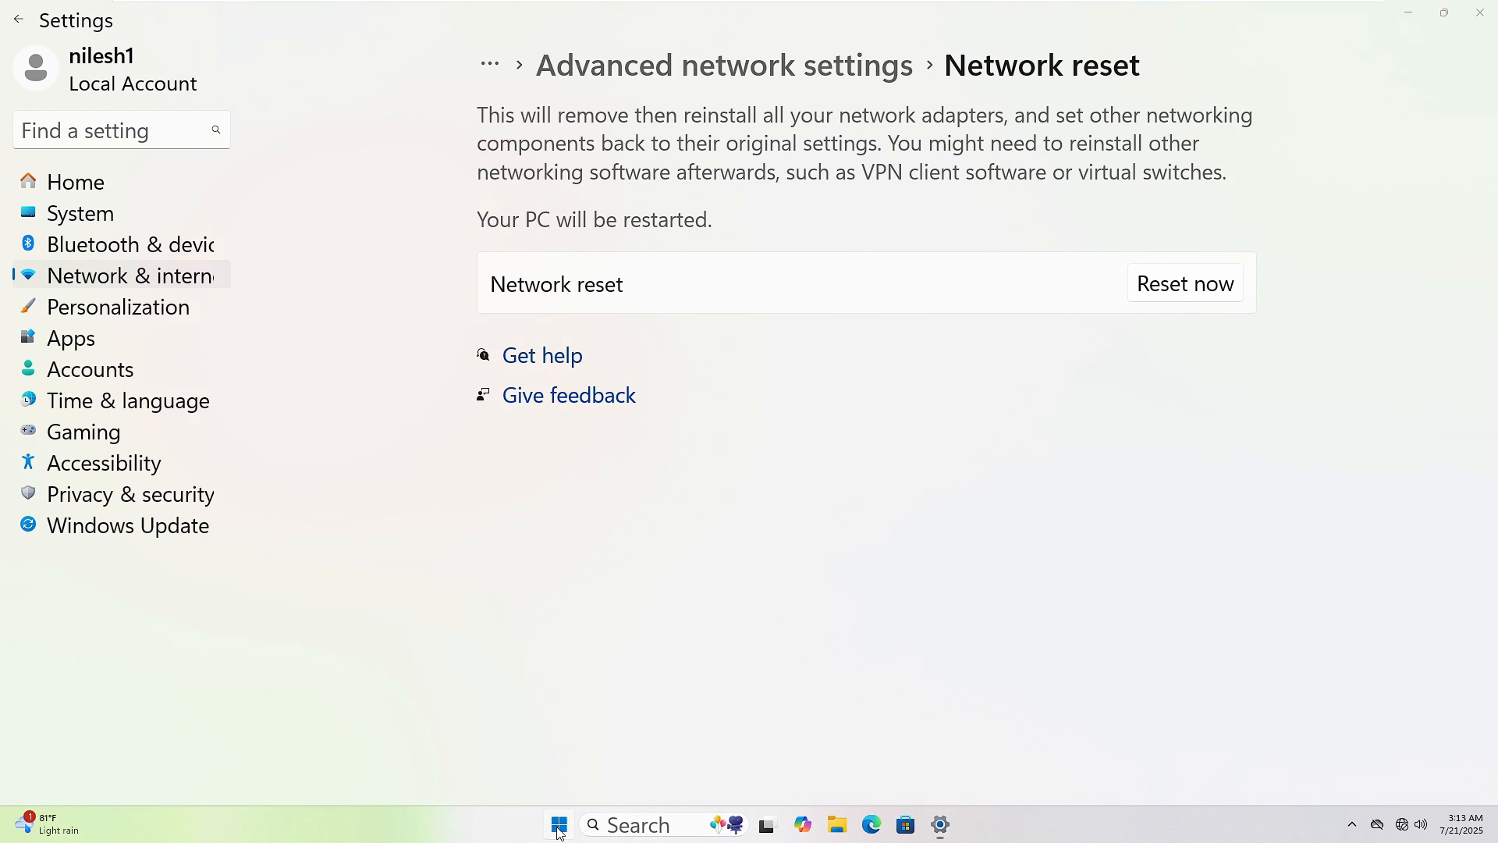
- Restart the PC from the Start menu's Power options
{"action": "left_click", "coordinate": [559, 824]}
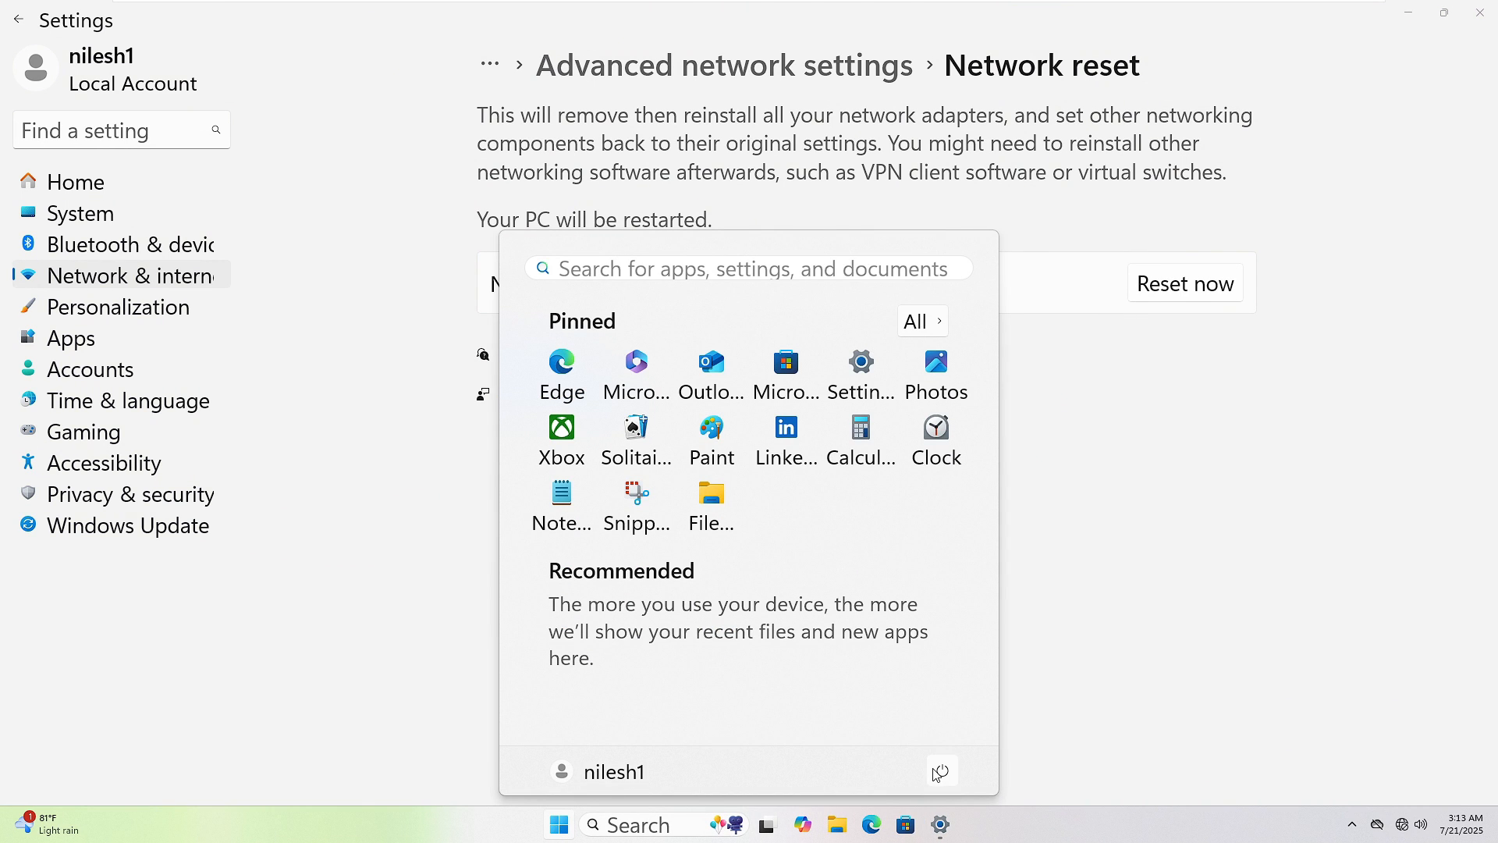
{"action": "left_click", "coordinate": [941, 771]}
{"action": "type", "text": "cmd"}
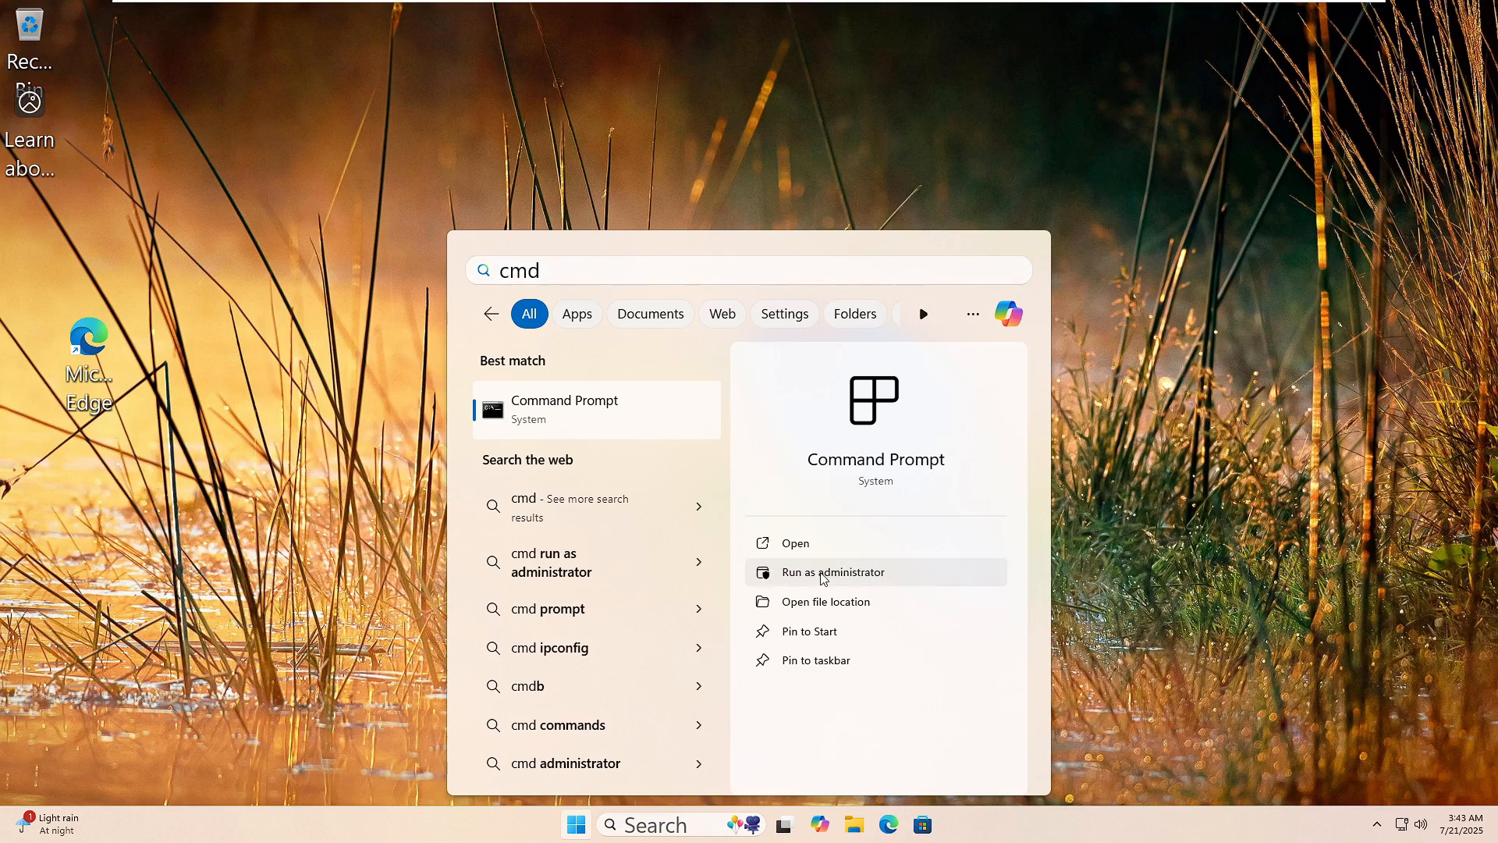
- Launch Command Prompt as administrator from the 'cmd' search result
{"action": "left_click", "coordinate": [833, 572]}
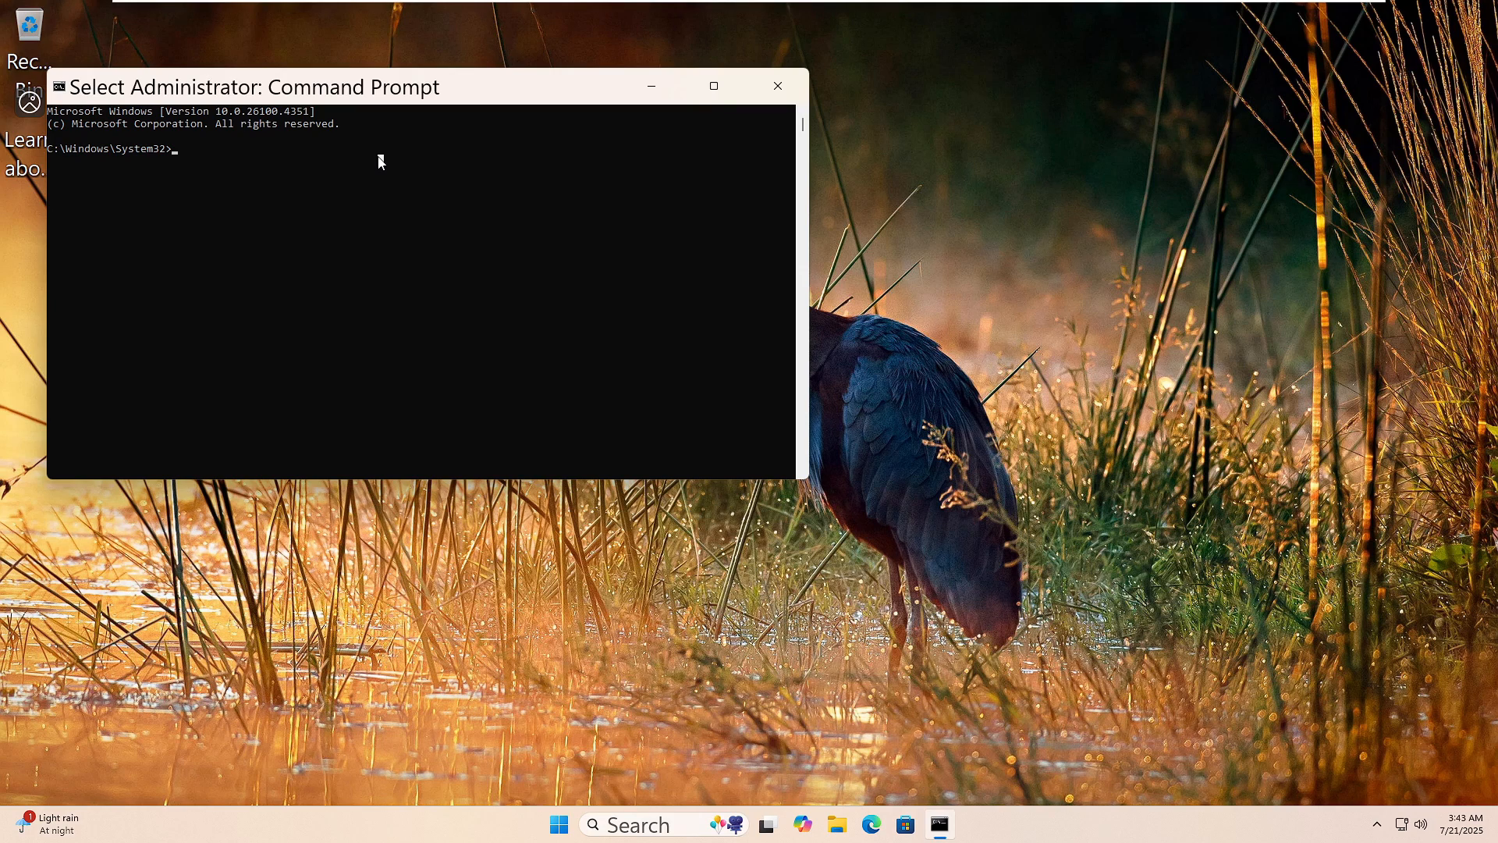
- Run 'dism /online /cleanup-image /restorehealth' to repair the Windows image
{"action": "type", "text": "dism"}
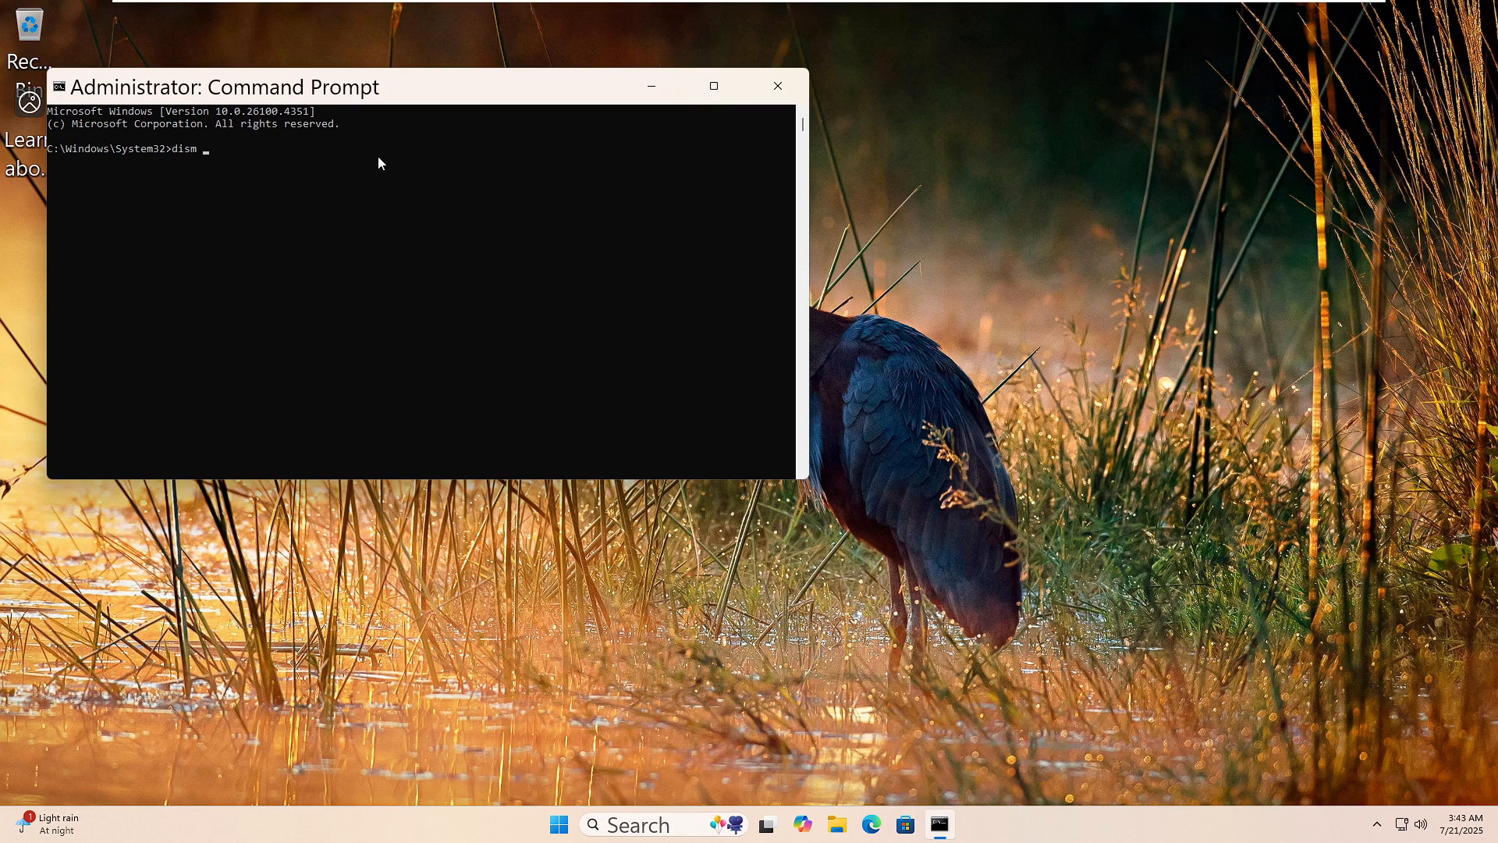
{"action": "type", "text": "/online"}
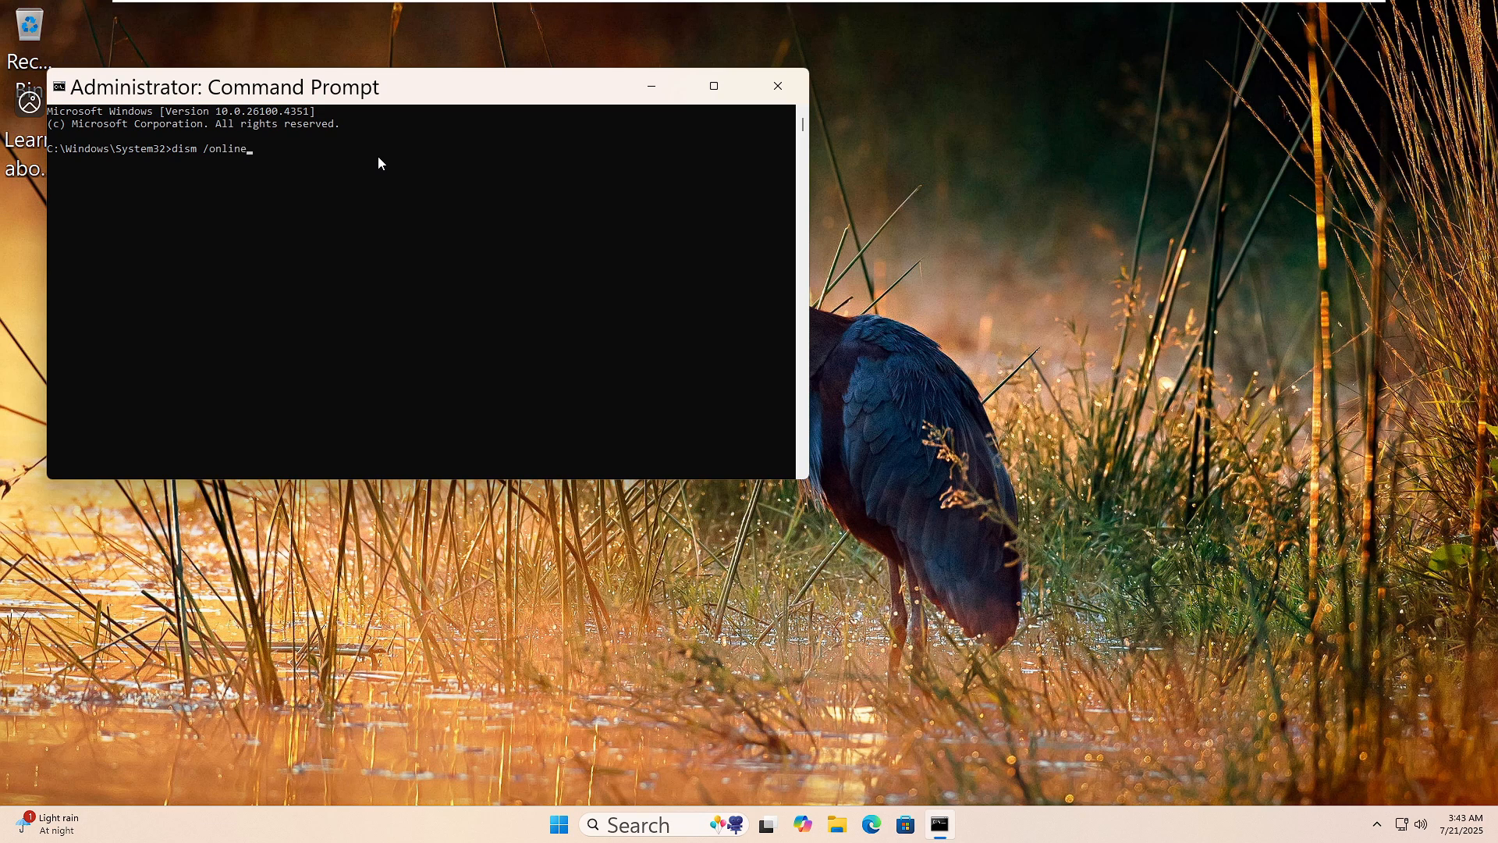
{"action": "type", "text": "/"}
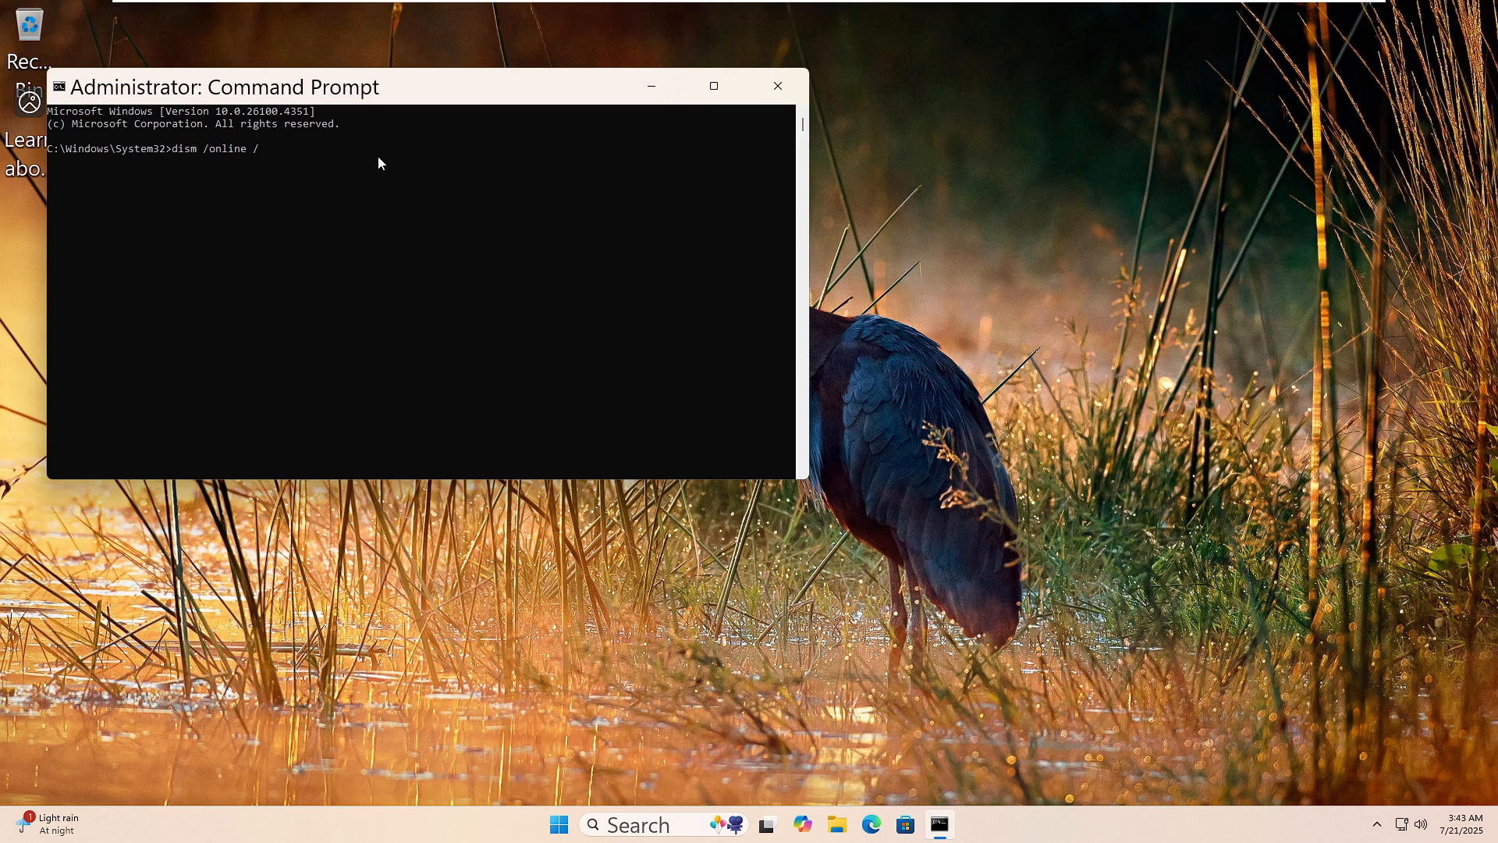
{"action": "type", "text": "cleanup"}
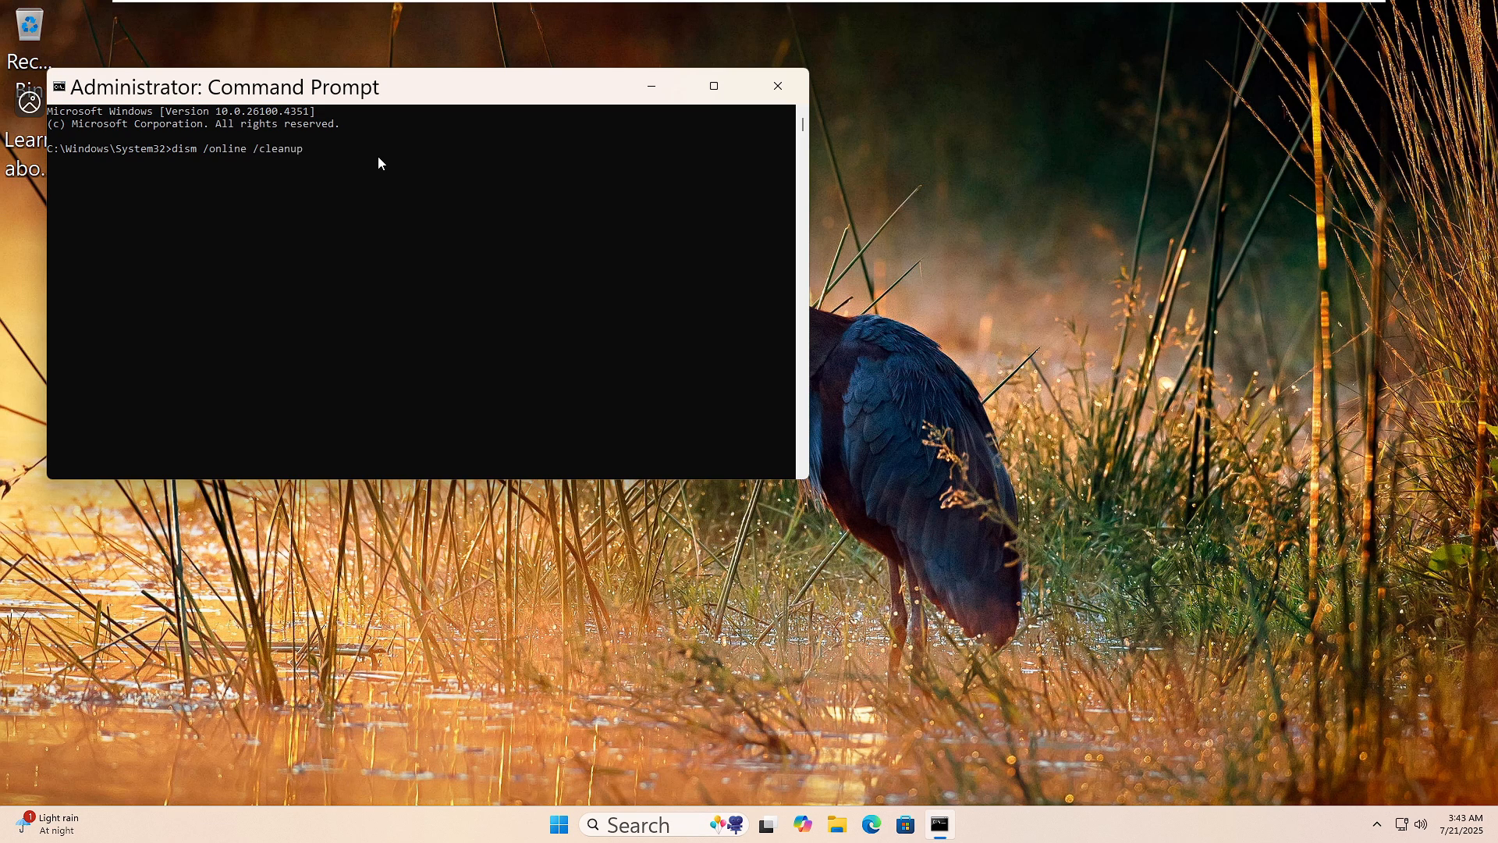
{"action": "type", "text": "-image"}
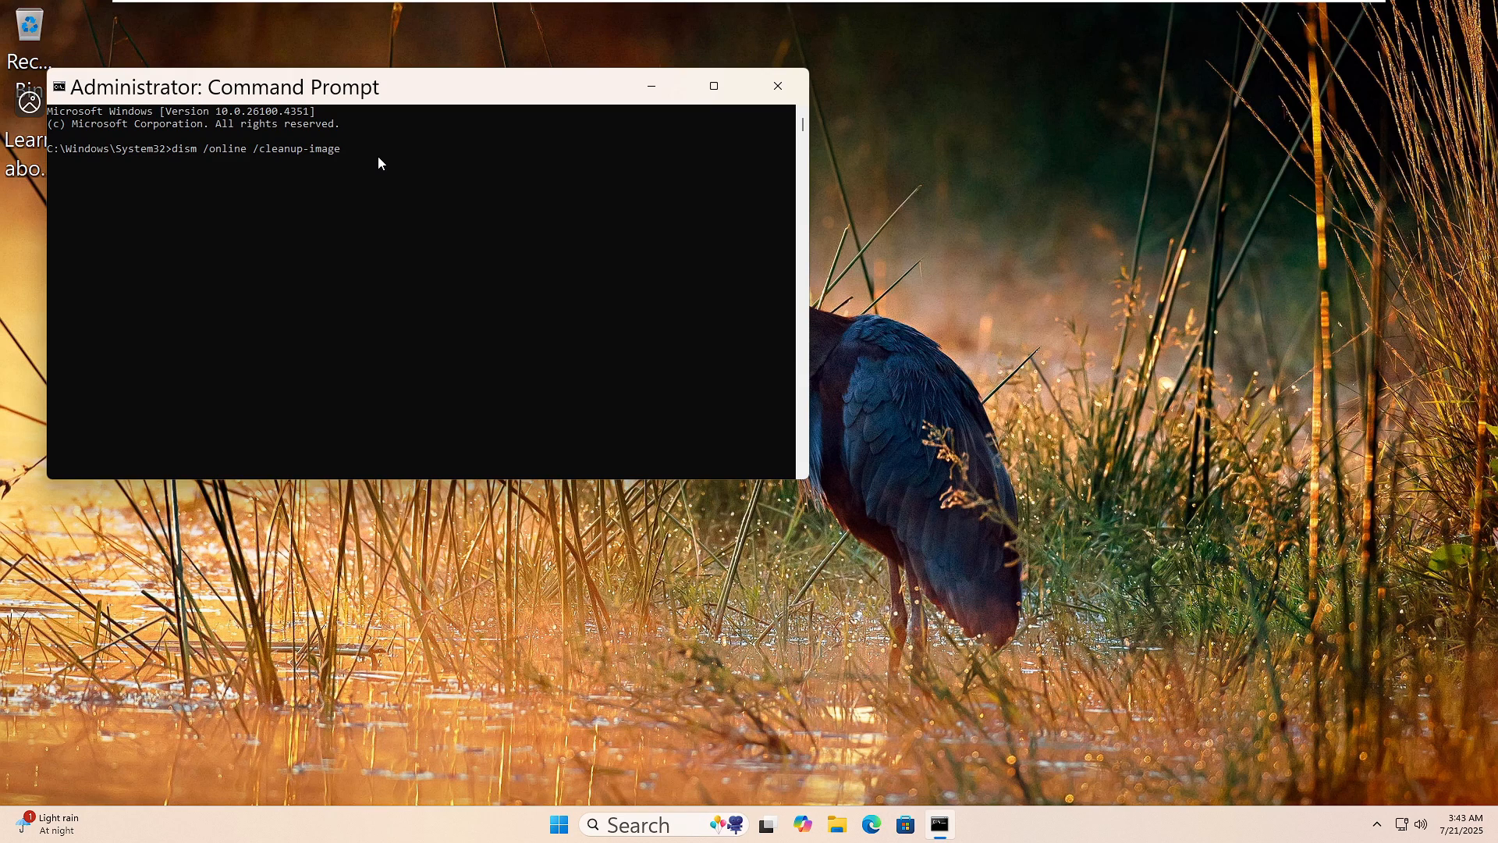
{"action": "type", "text": "/rs"}
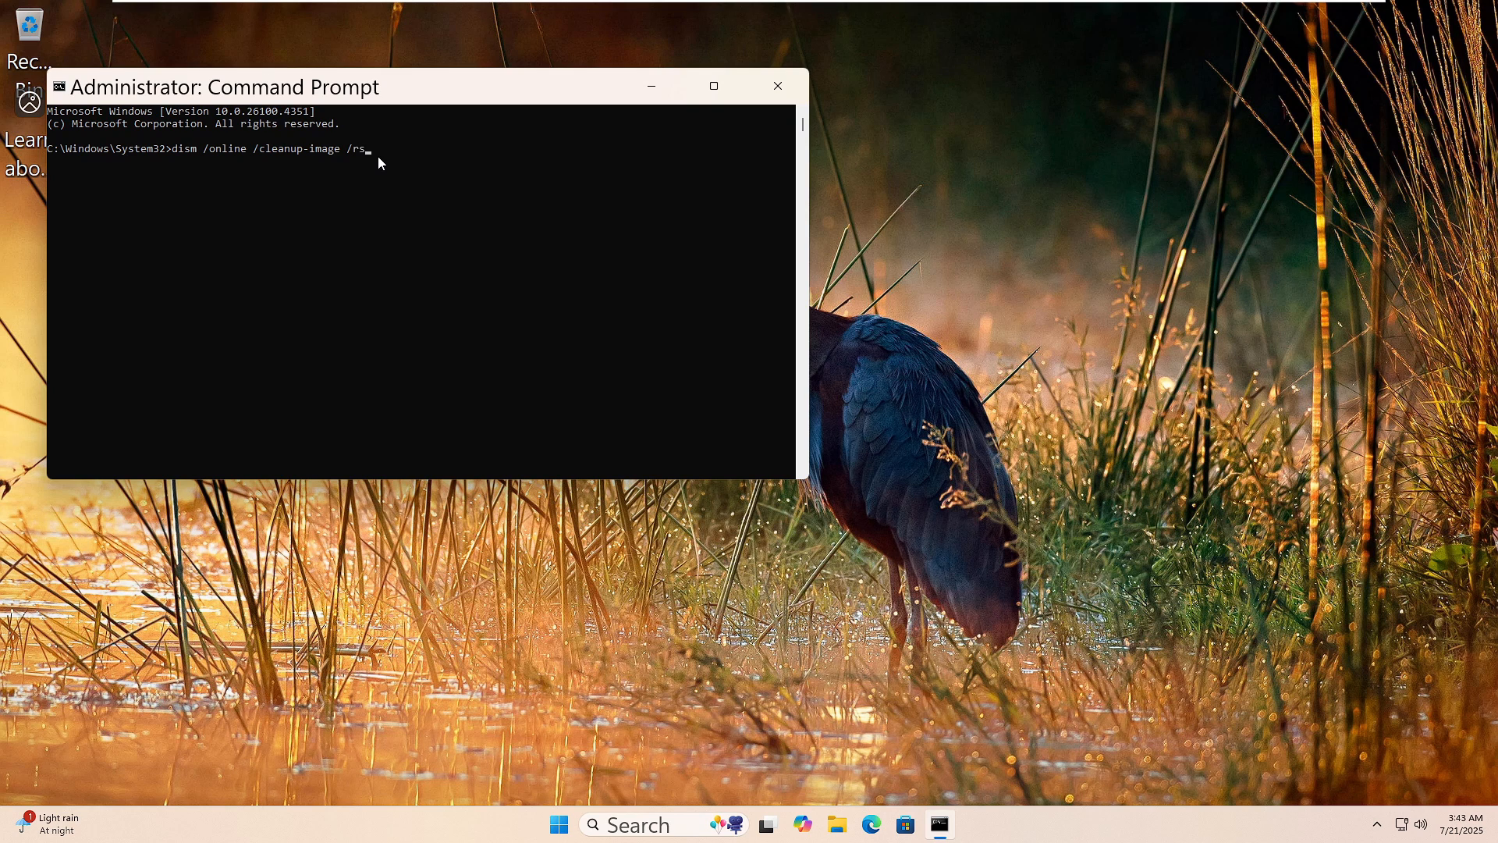
{"action": "type", "text": "estoreh"}
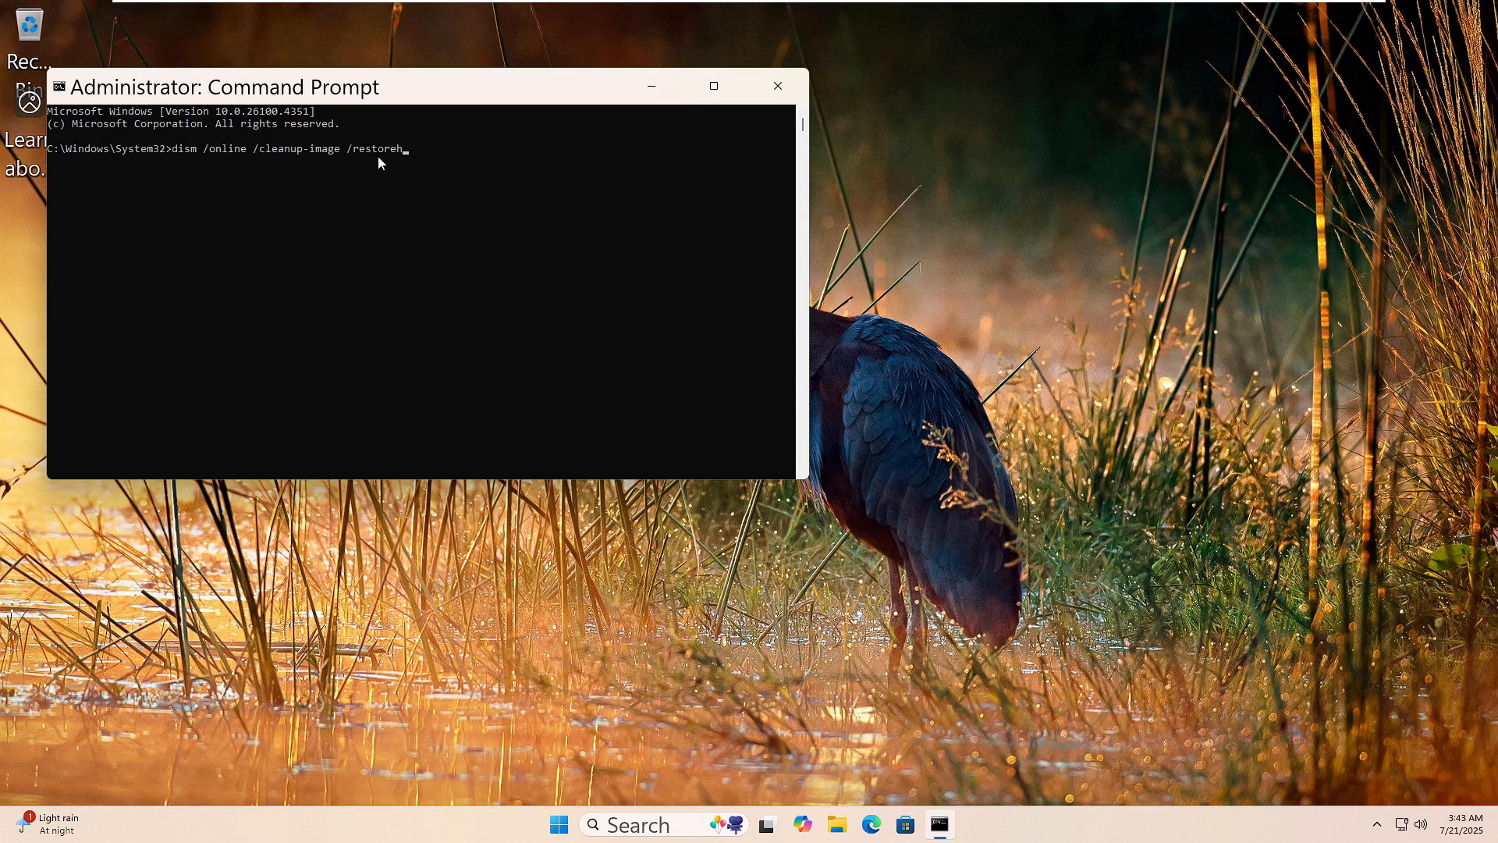
{"action": "type", "text": "ealth"}
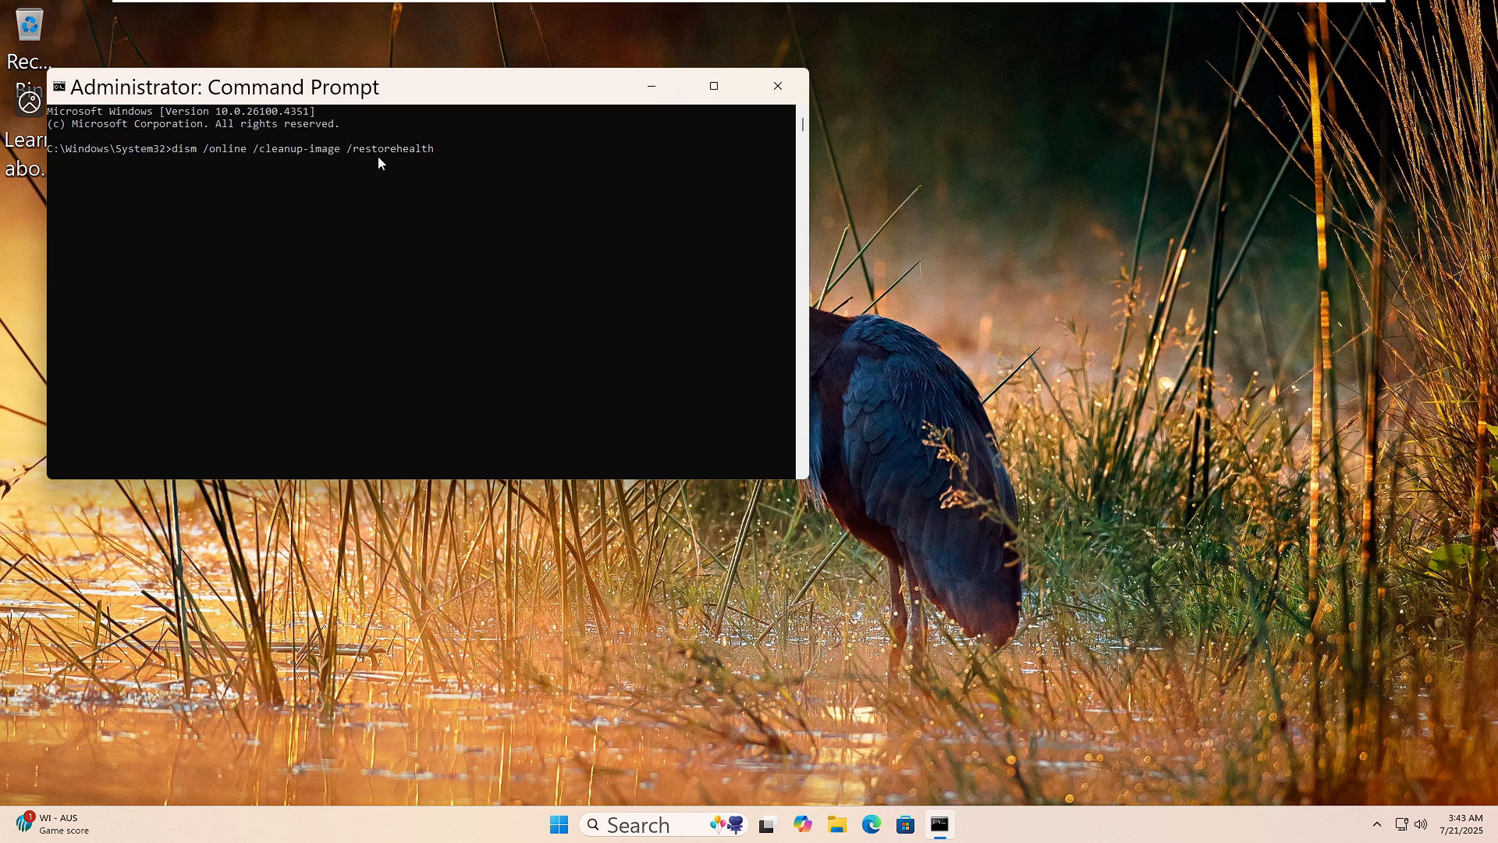
{"action": "key", "text": "Enter"}
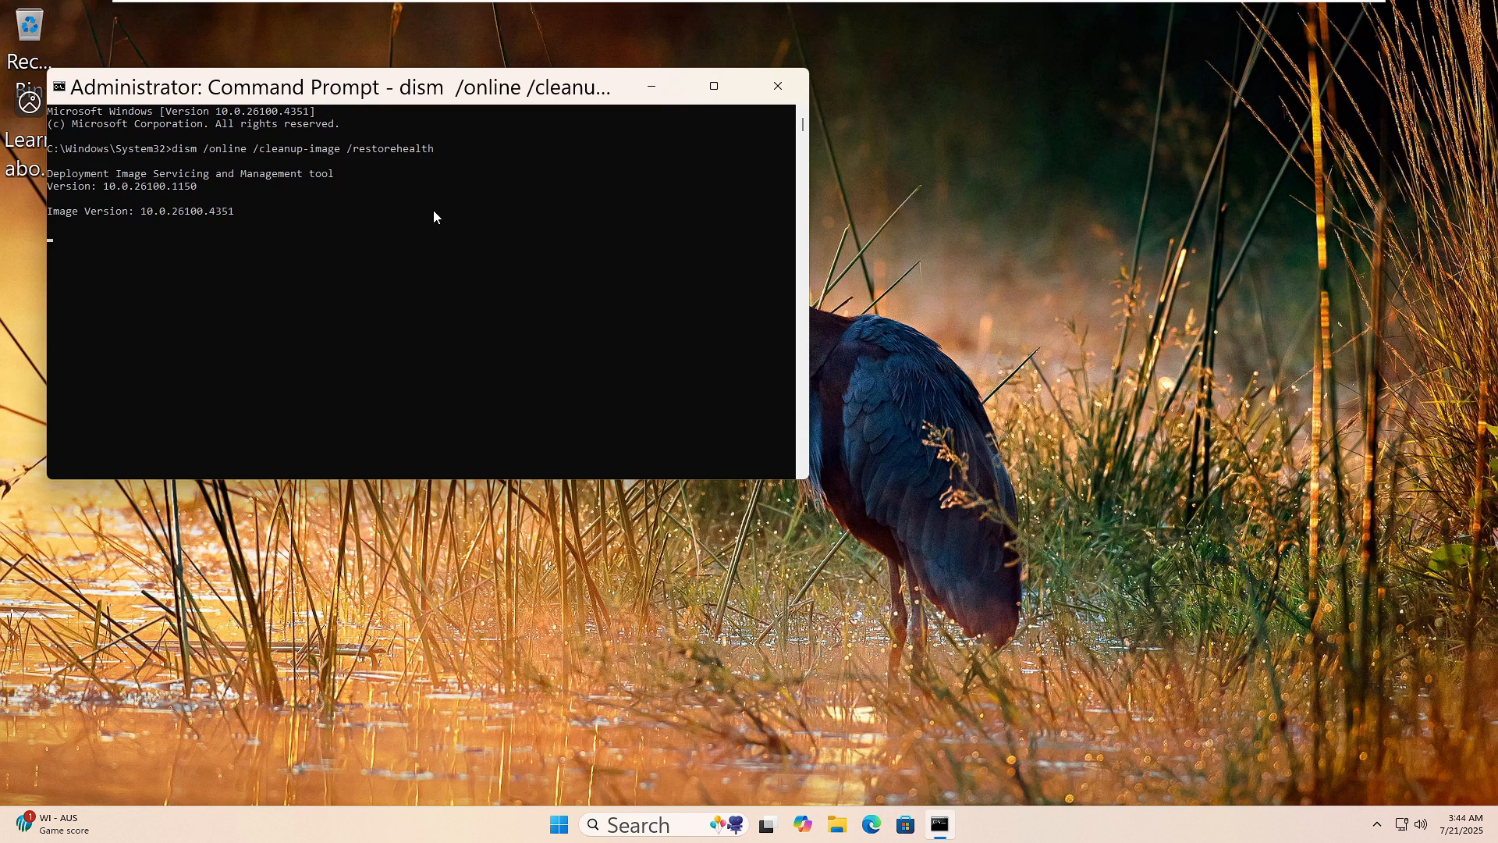
{"action": "right_click", "coordinate": [577, 824]}
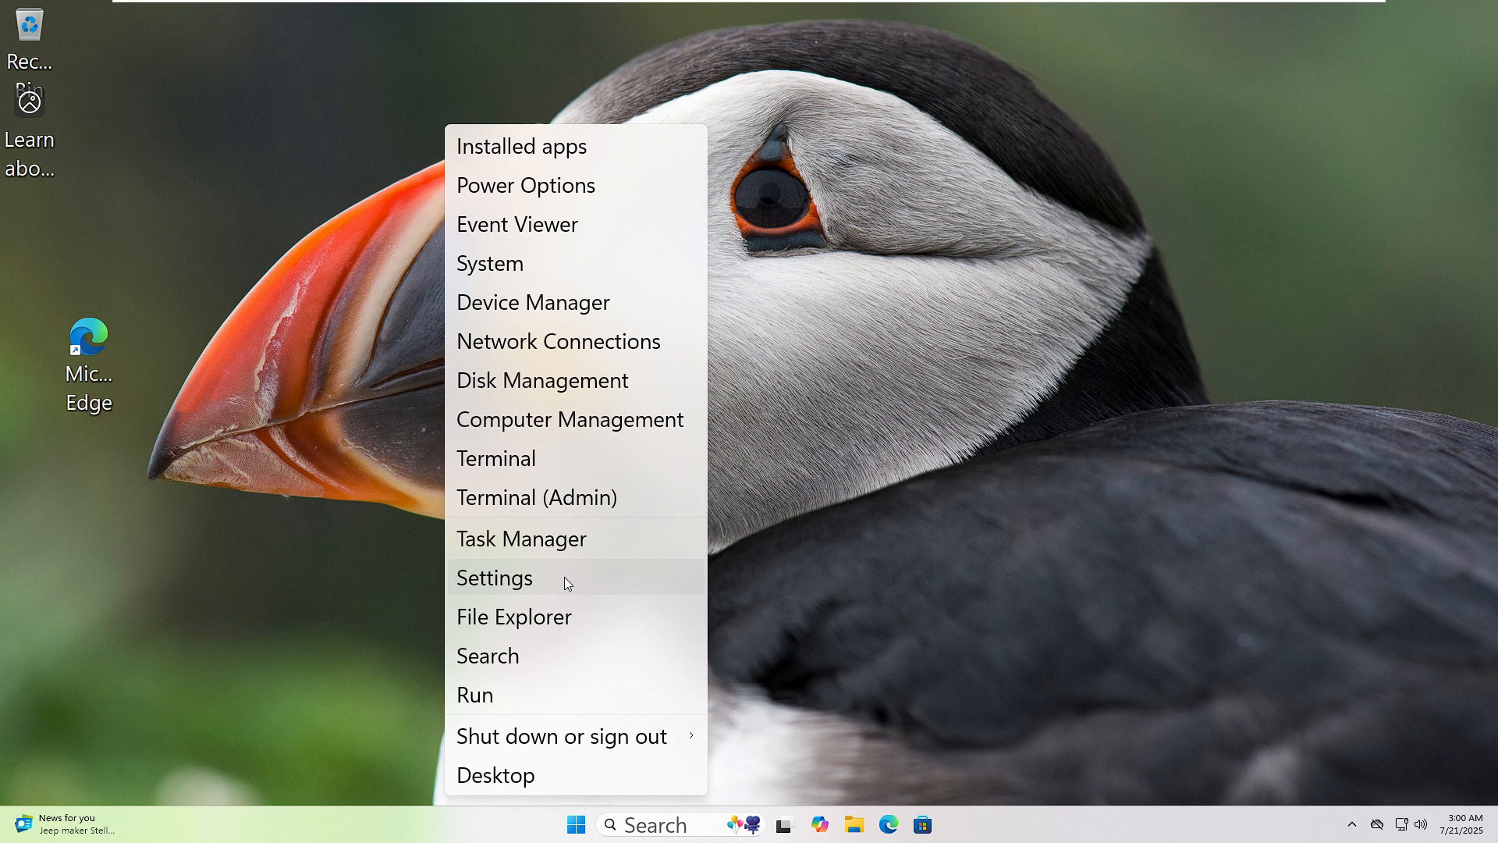
- Reach Other troubleshooters via Settings > System > Troubleshoot
{"action": "left_click", "coordinate": [495, 577]}
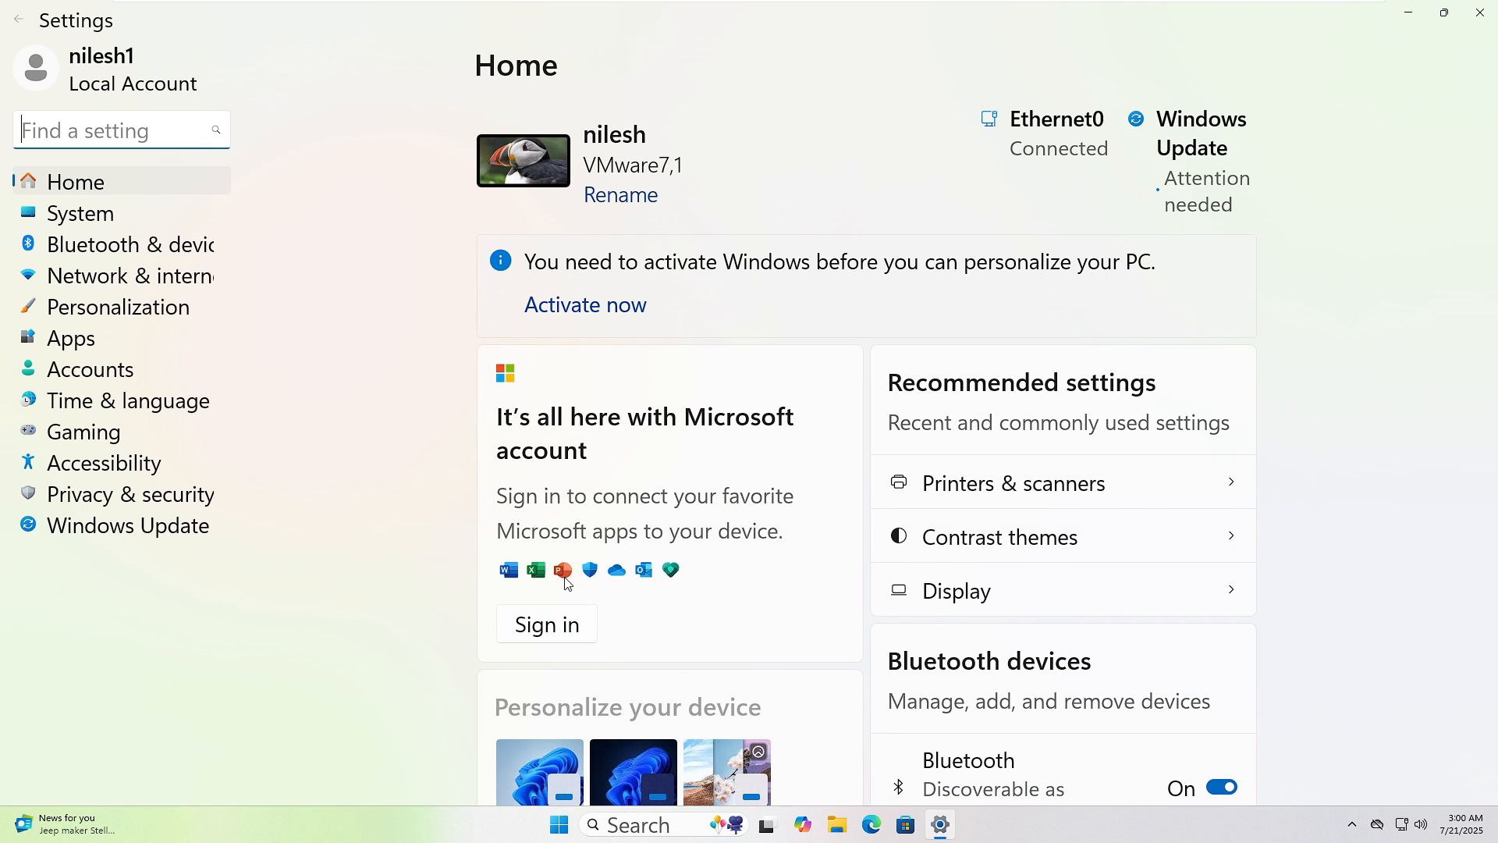
{"action": "mouse_move", "coordinate": [103, 220]}
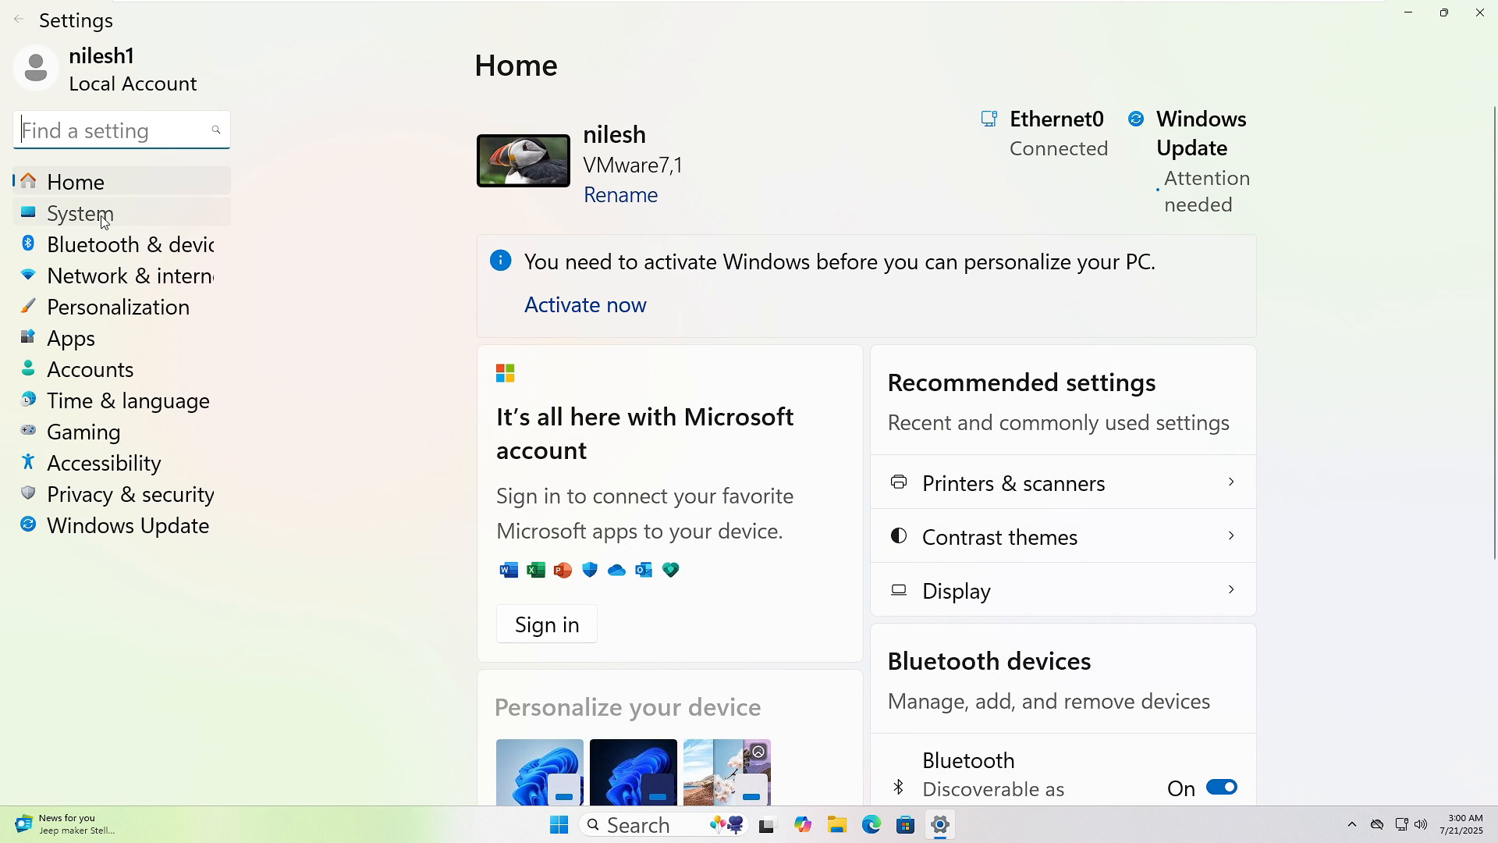
{"action": "left_click", "coordinate": [79, 214]}
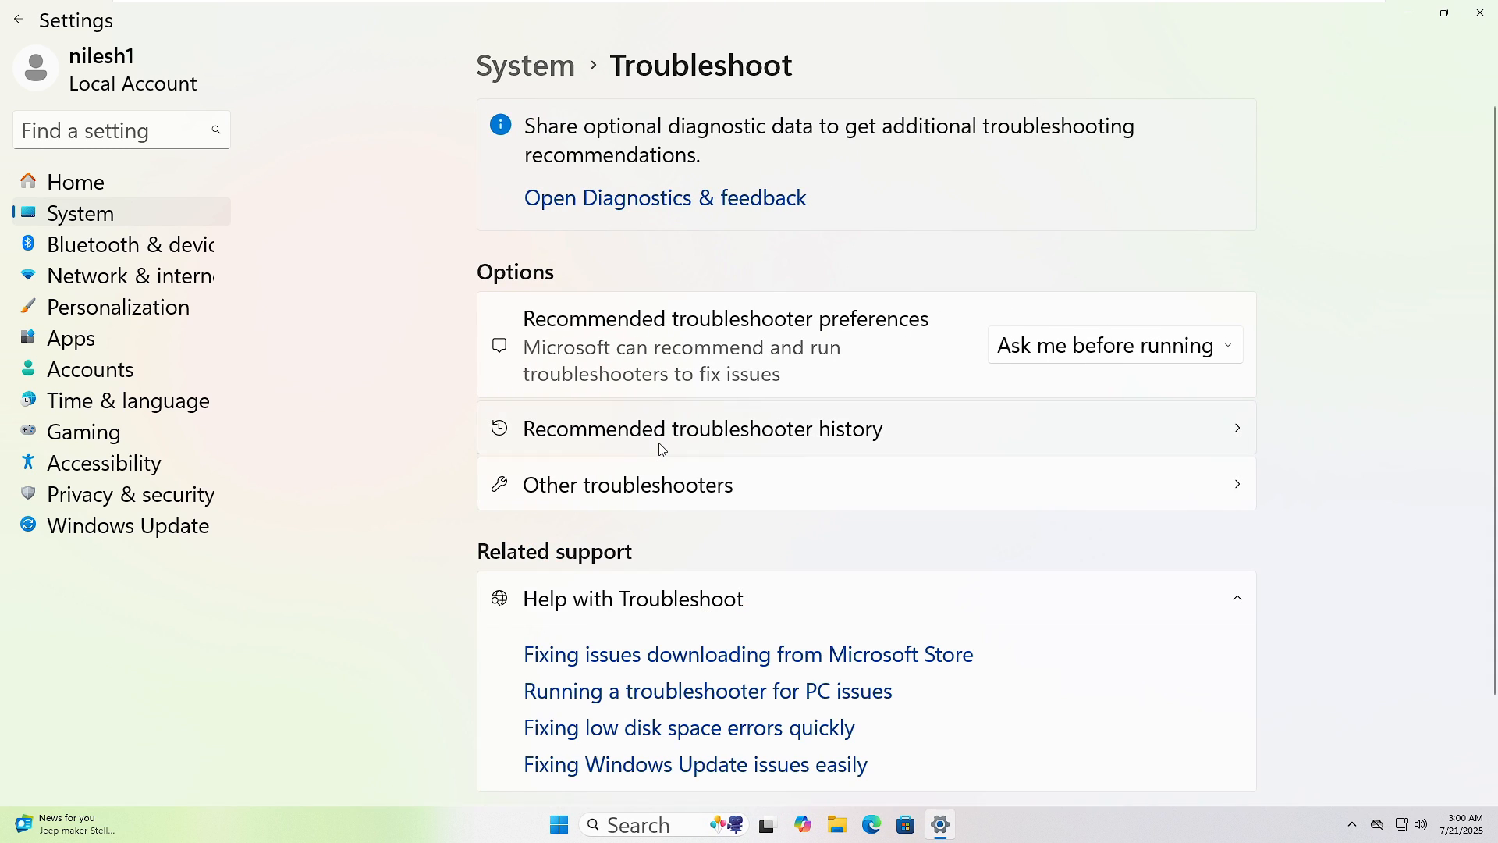
{"action": "left_click", "coordinate": [628, 484]}
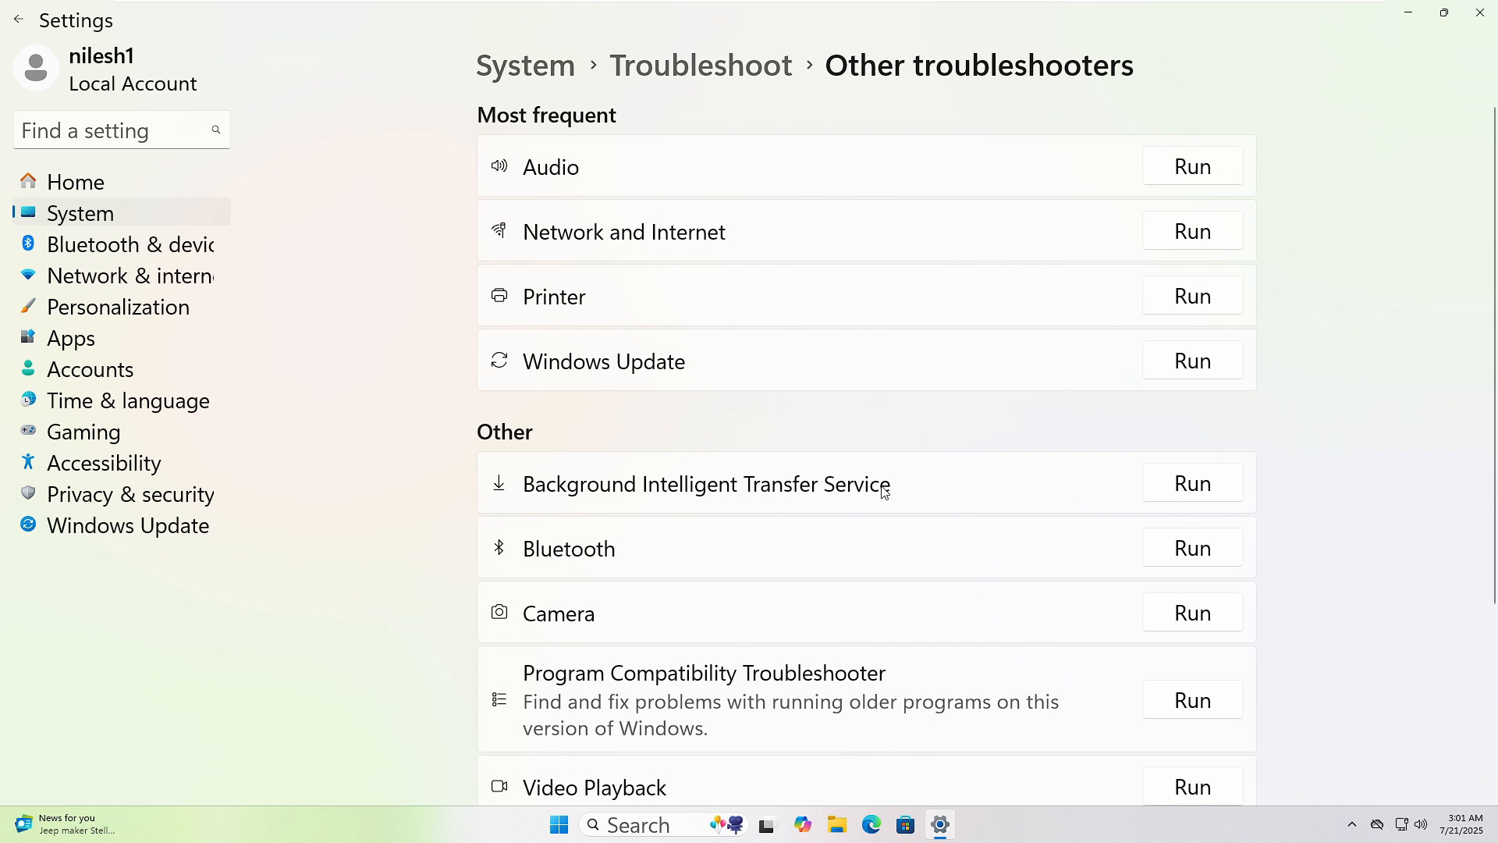
- Run the Audio troubleshooter and consent to automated audio diagnostics
{"action": "left_click", "coordinate": [1191, 165]}
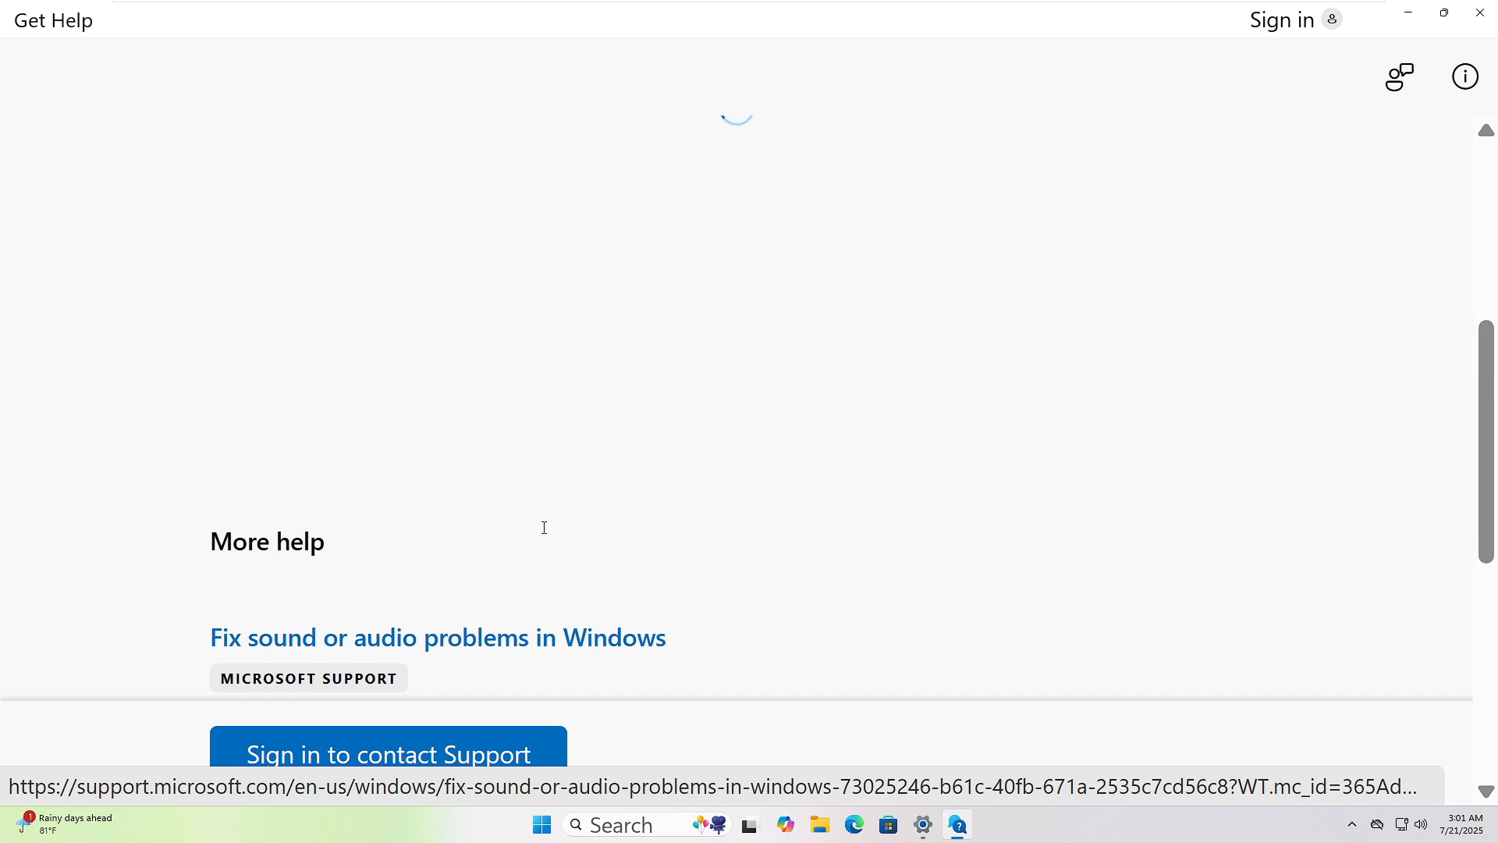
{"action": "left_click", "coordinate": [437, 637]}
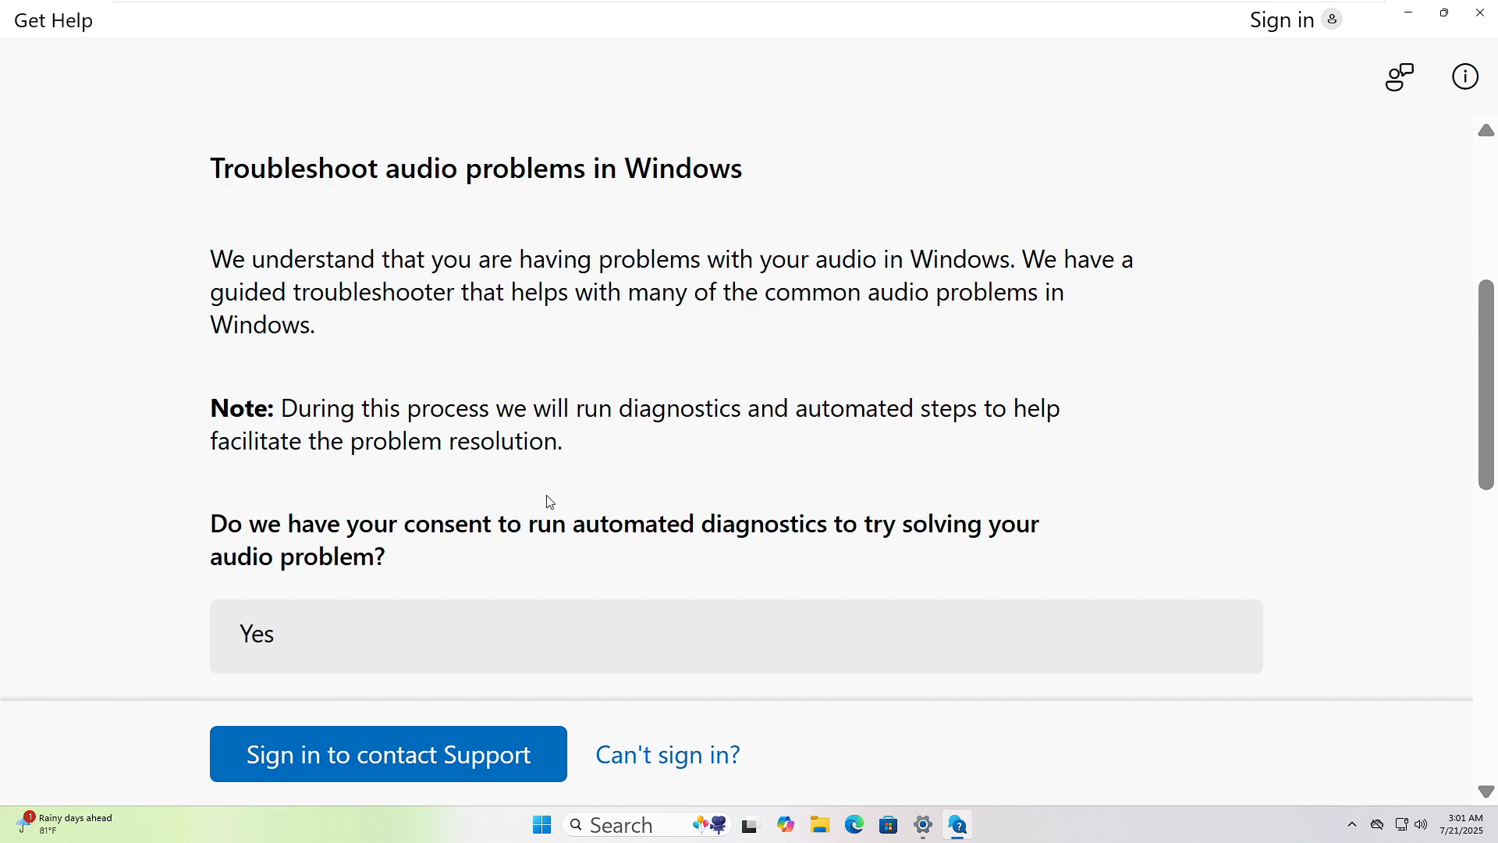
{"action": "left_click", "coordinate": [735, 635]}
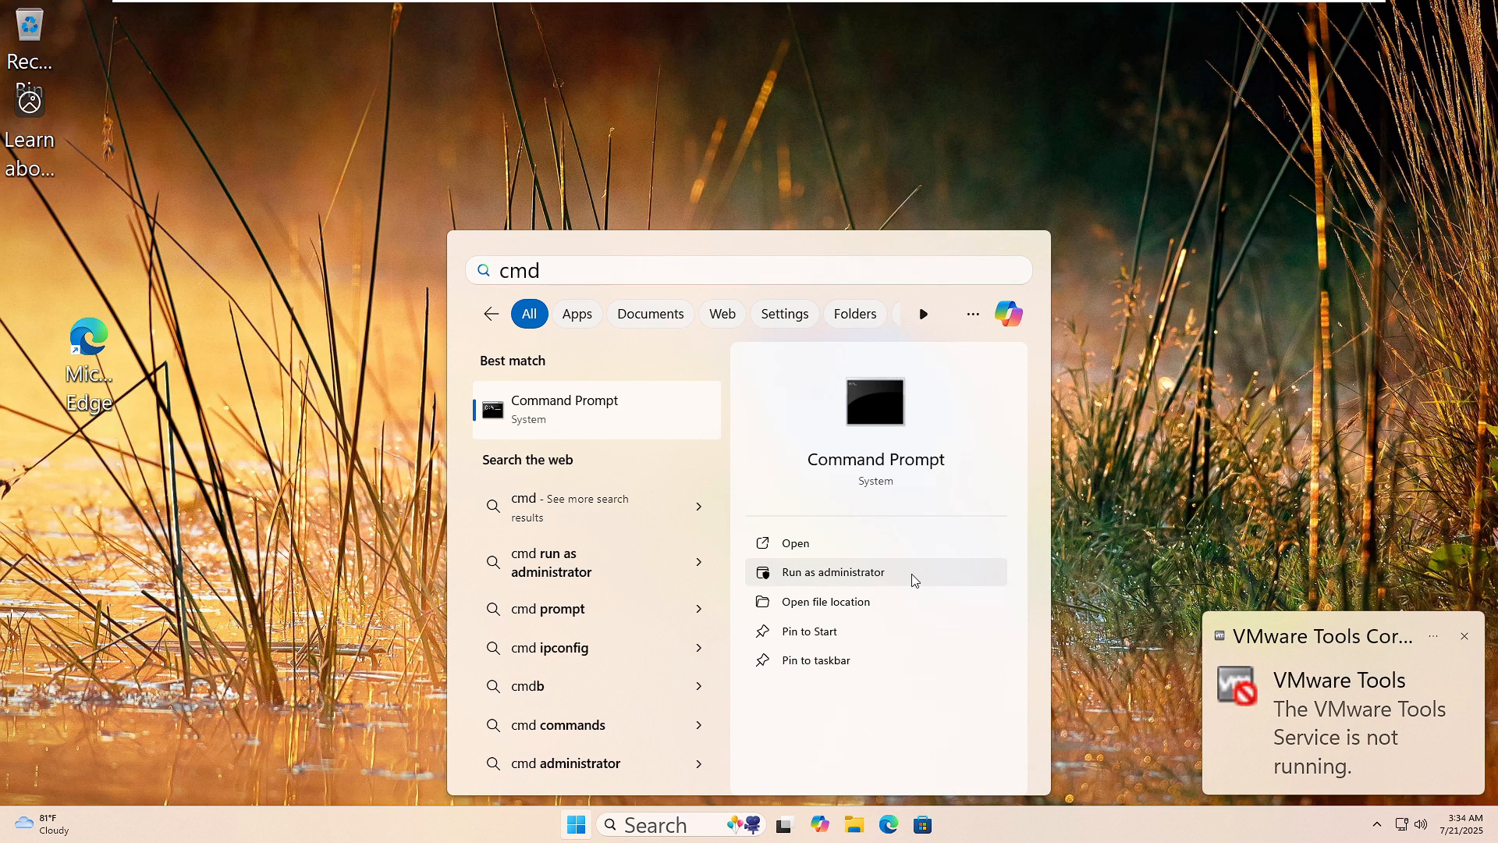
- Start Command Prompt as administrator and allow it through User Account Control
{"action": "left_click", "coordinate": [833, 571]}
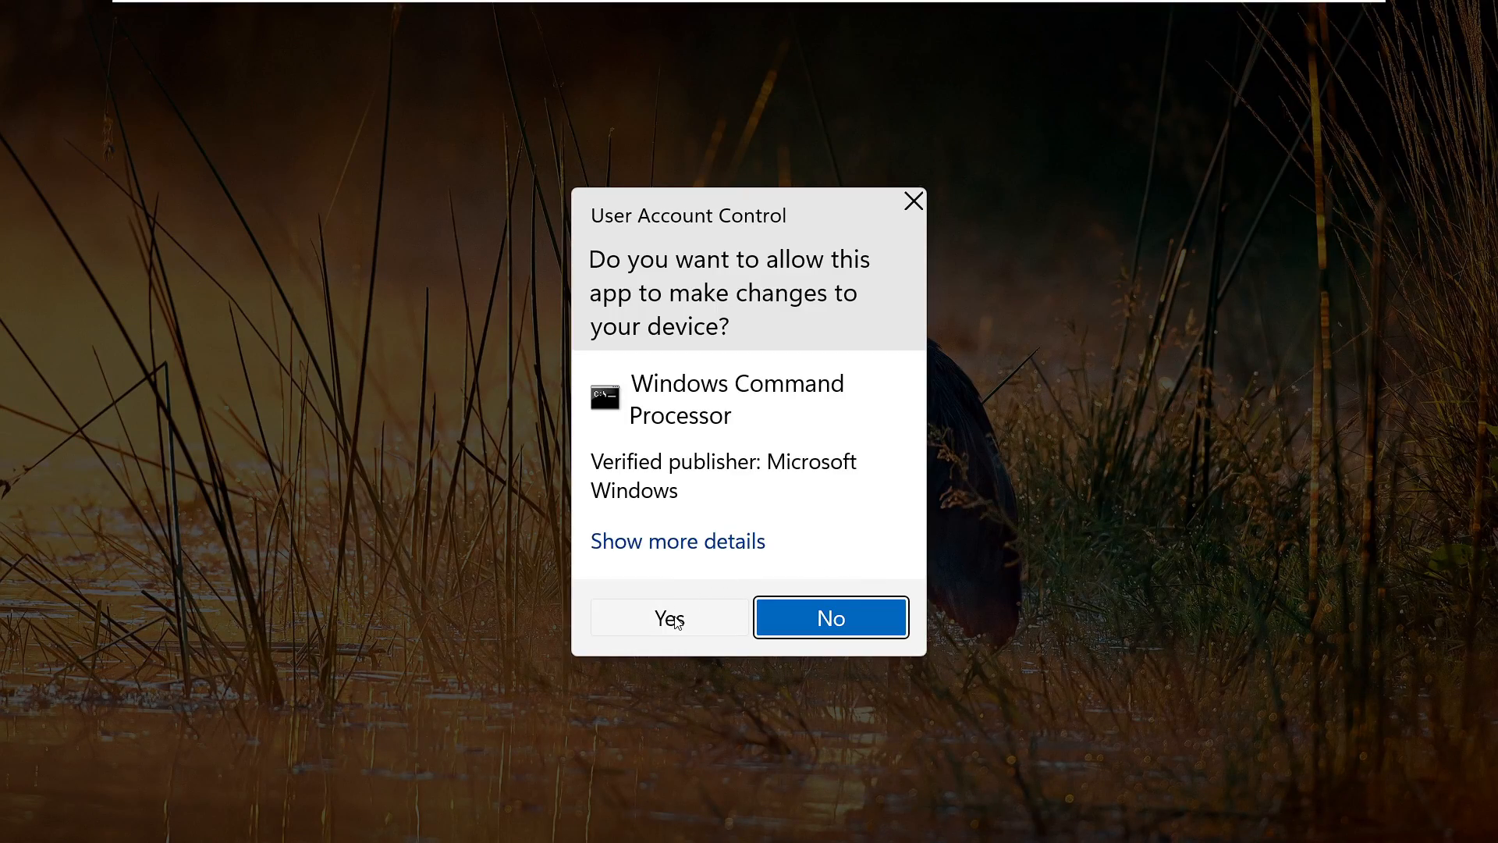
{"action": "left_click", "coordinate": [669, 618]}
{"action": "type", "text": "sfc"}
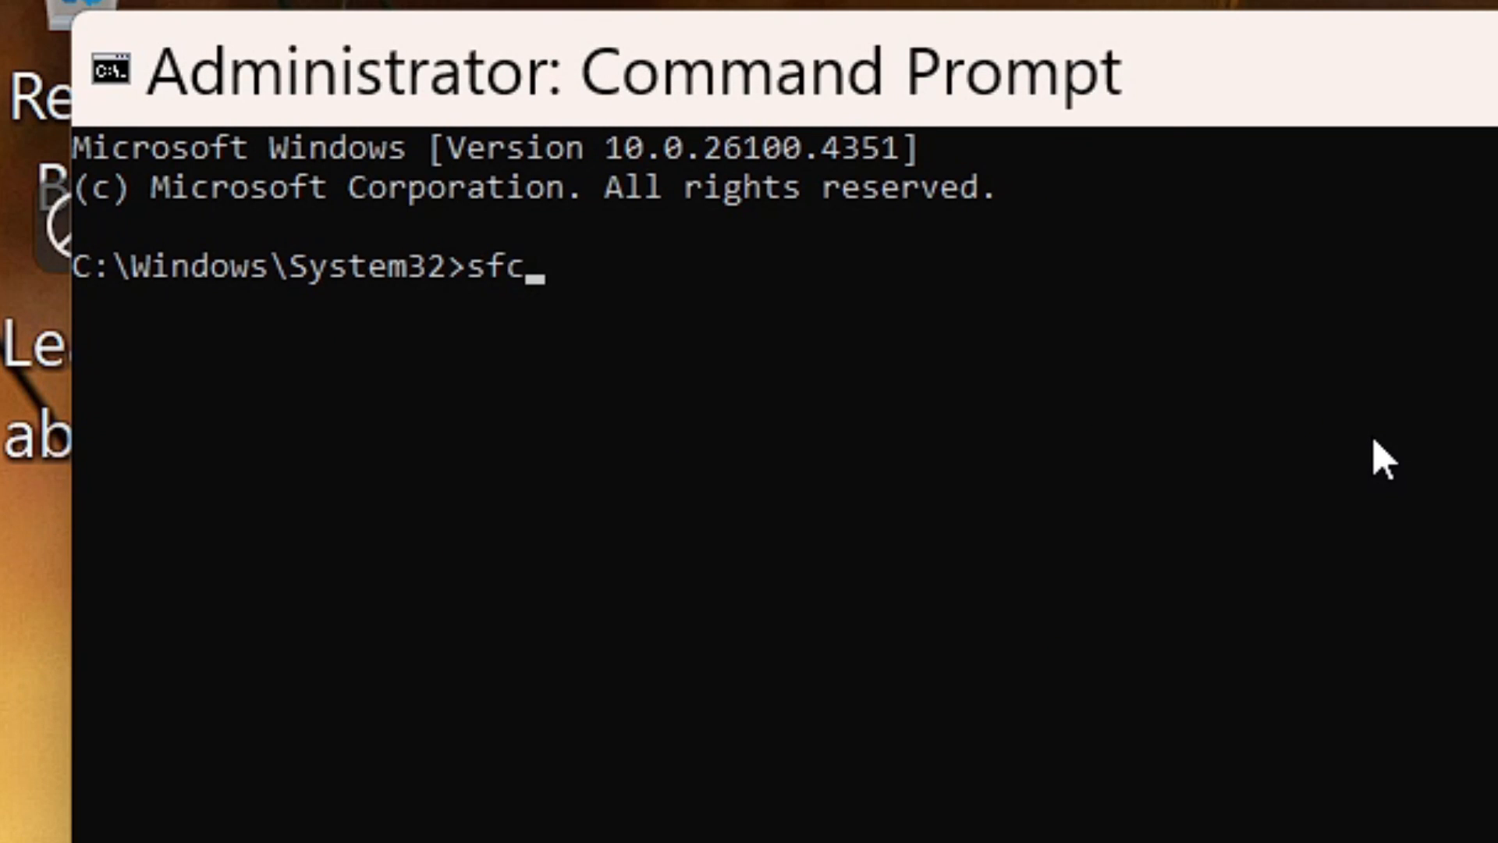
- Enter the 'sfc /scannow' system file check command at the prompt, not yet run
{"action": "type", "text": "/"}
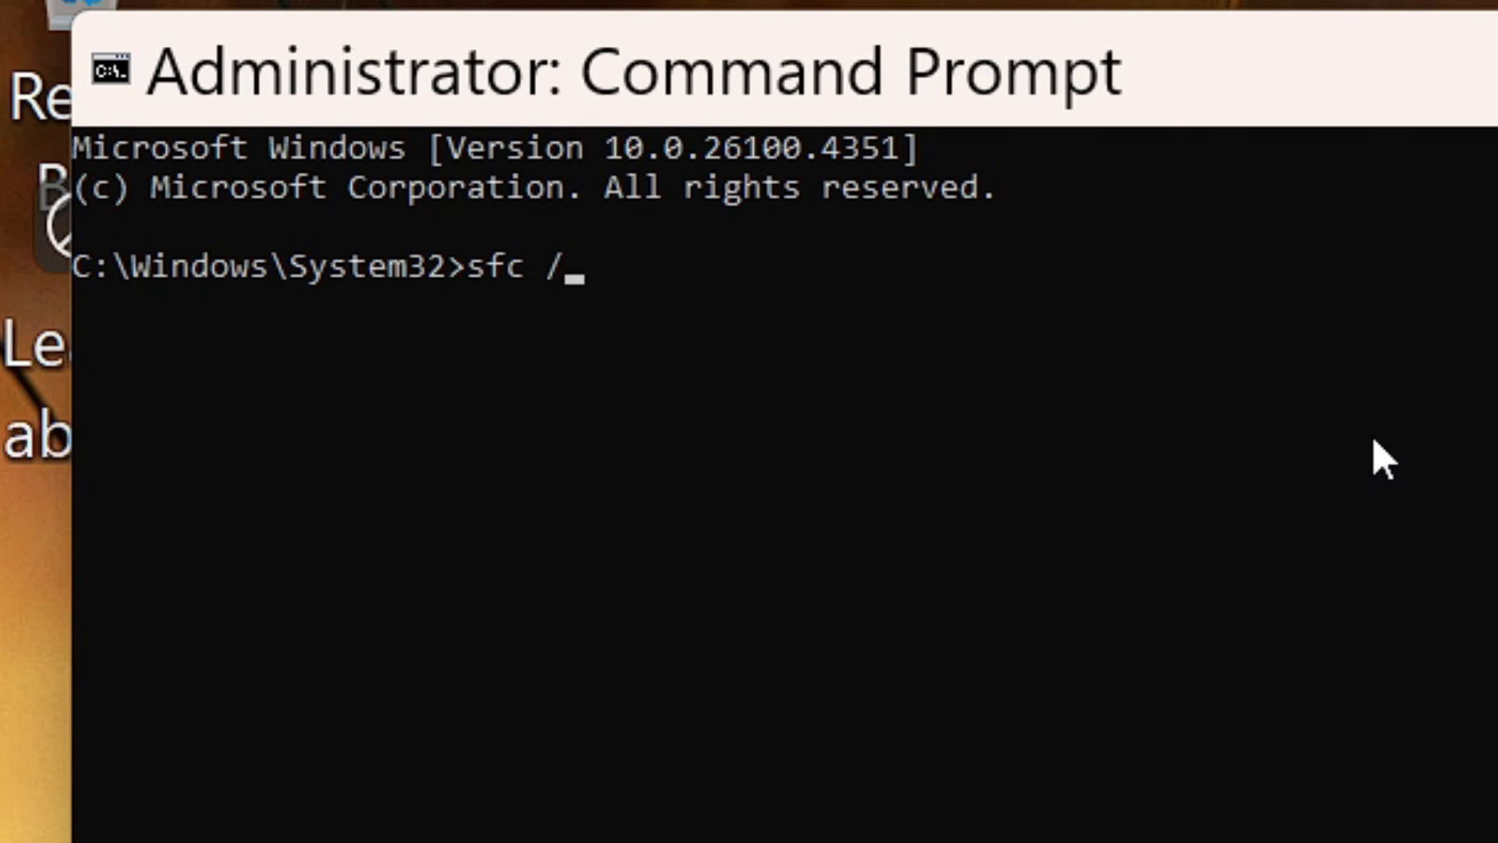
{"action": "type", "text": "sca"}
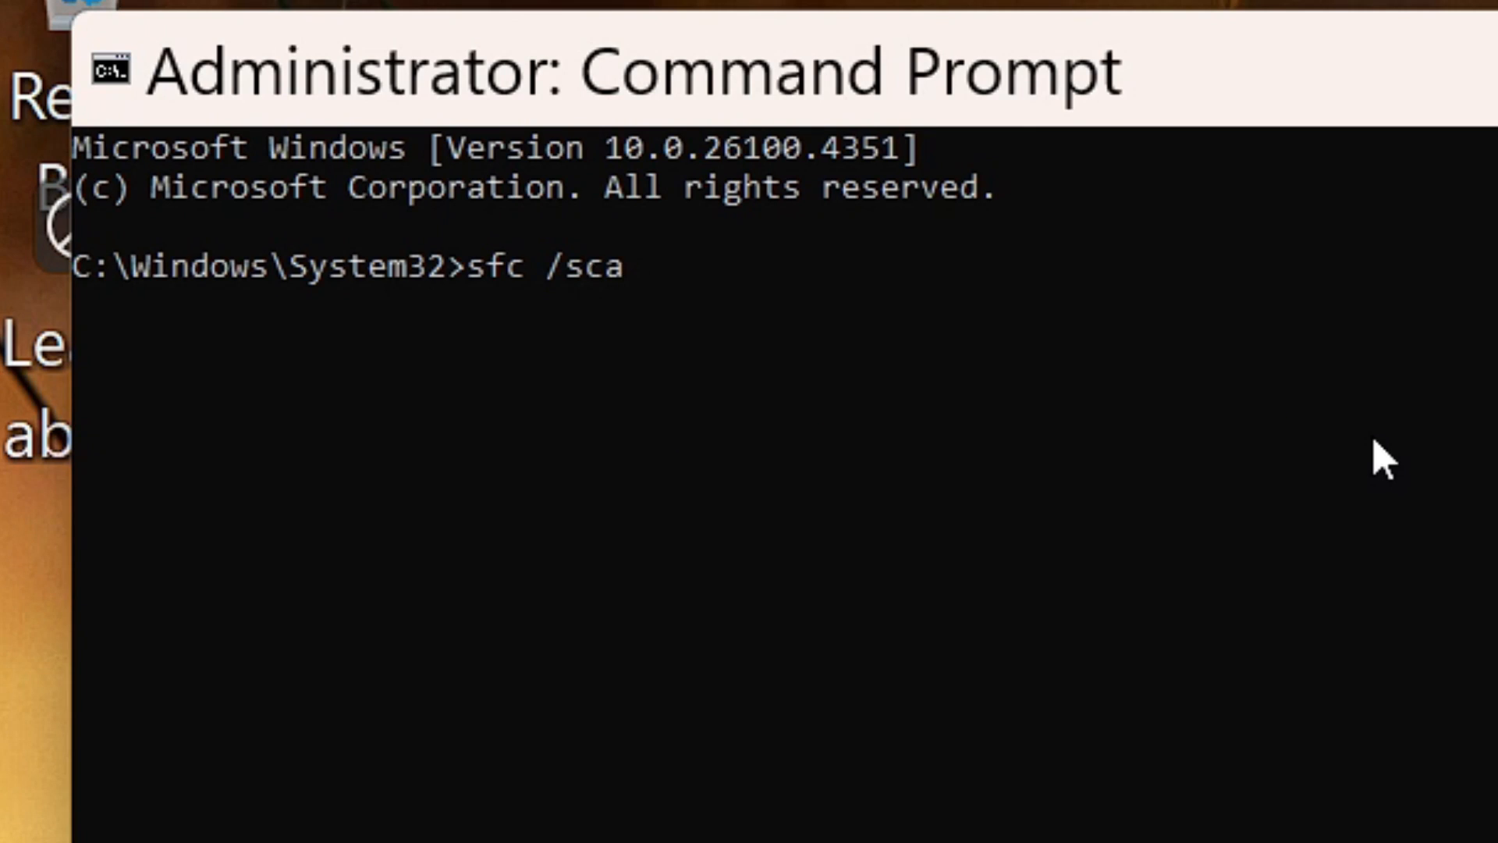
{"action": "type", "text": "nnow"}
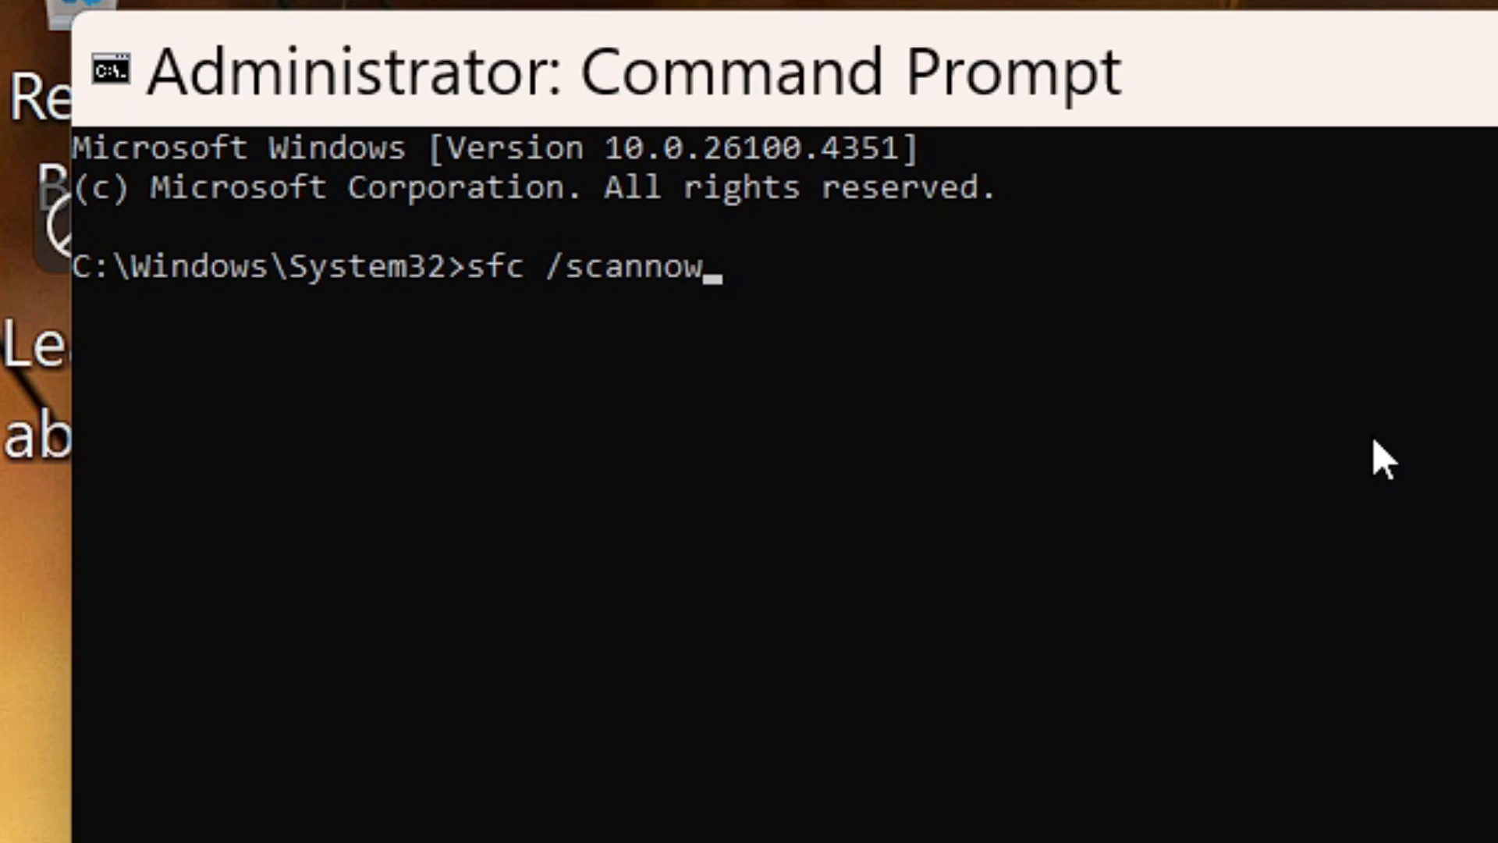